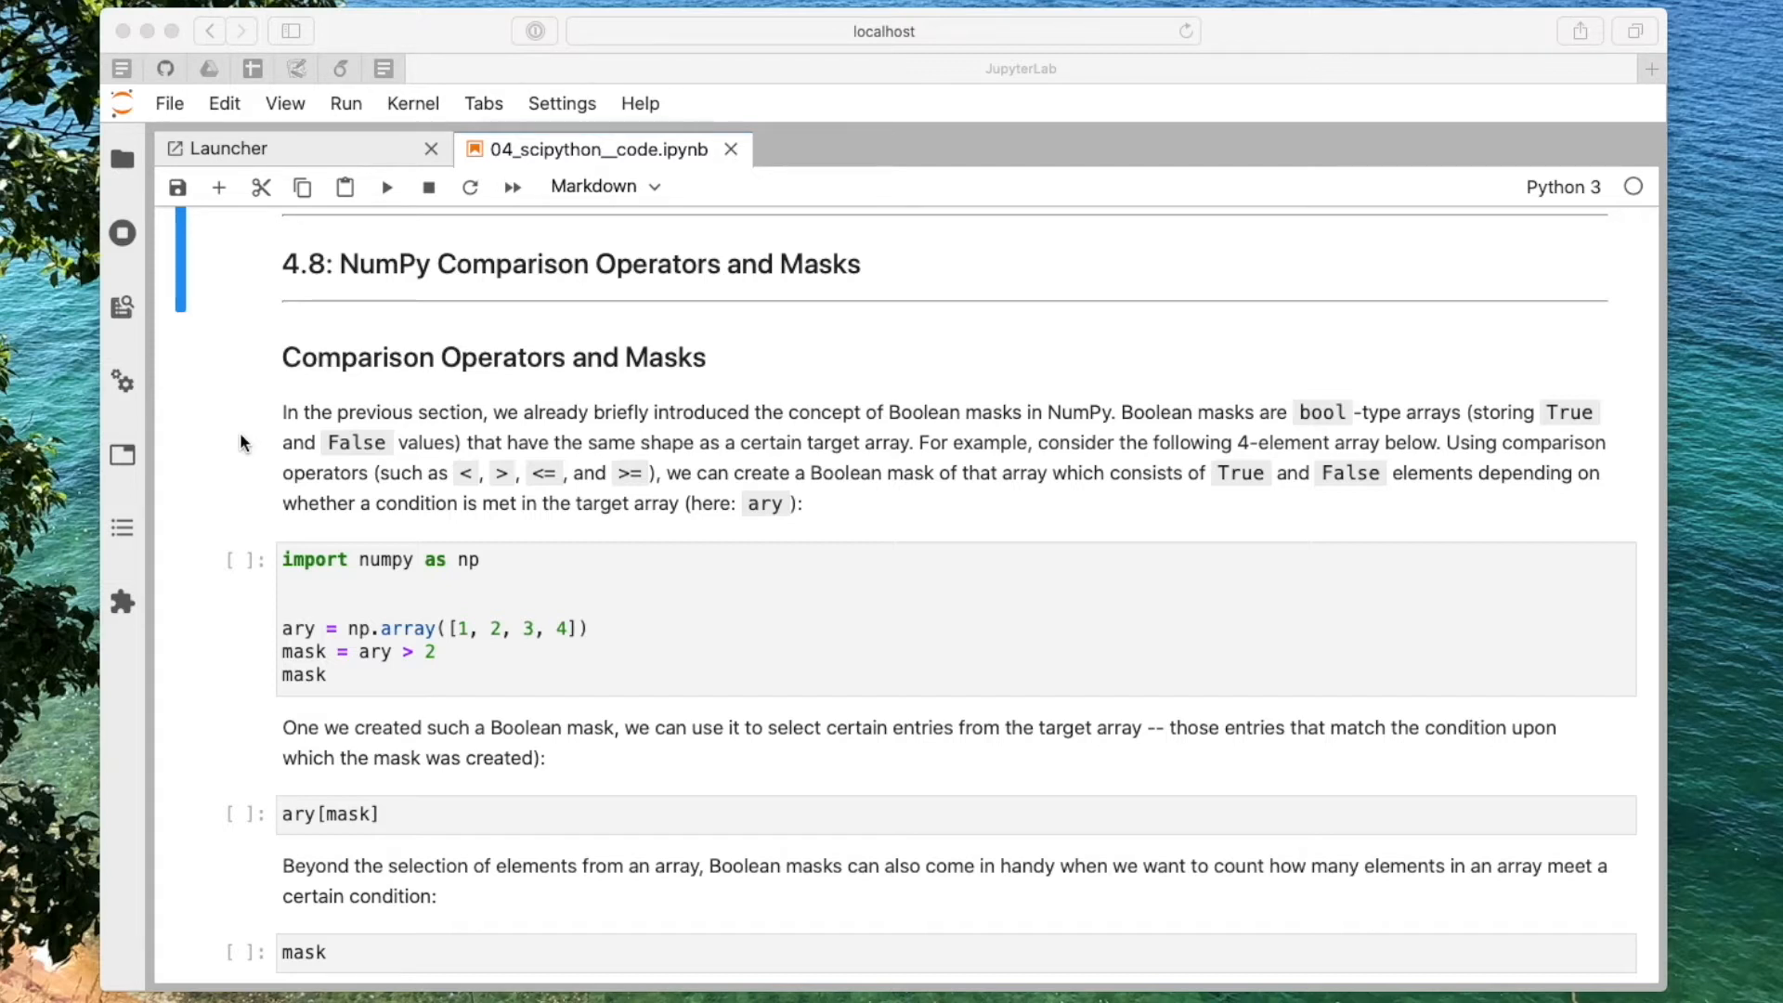
mouse_move(588, 638)
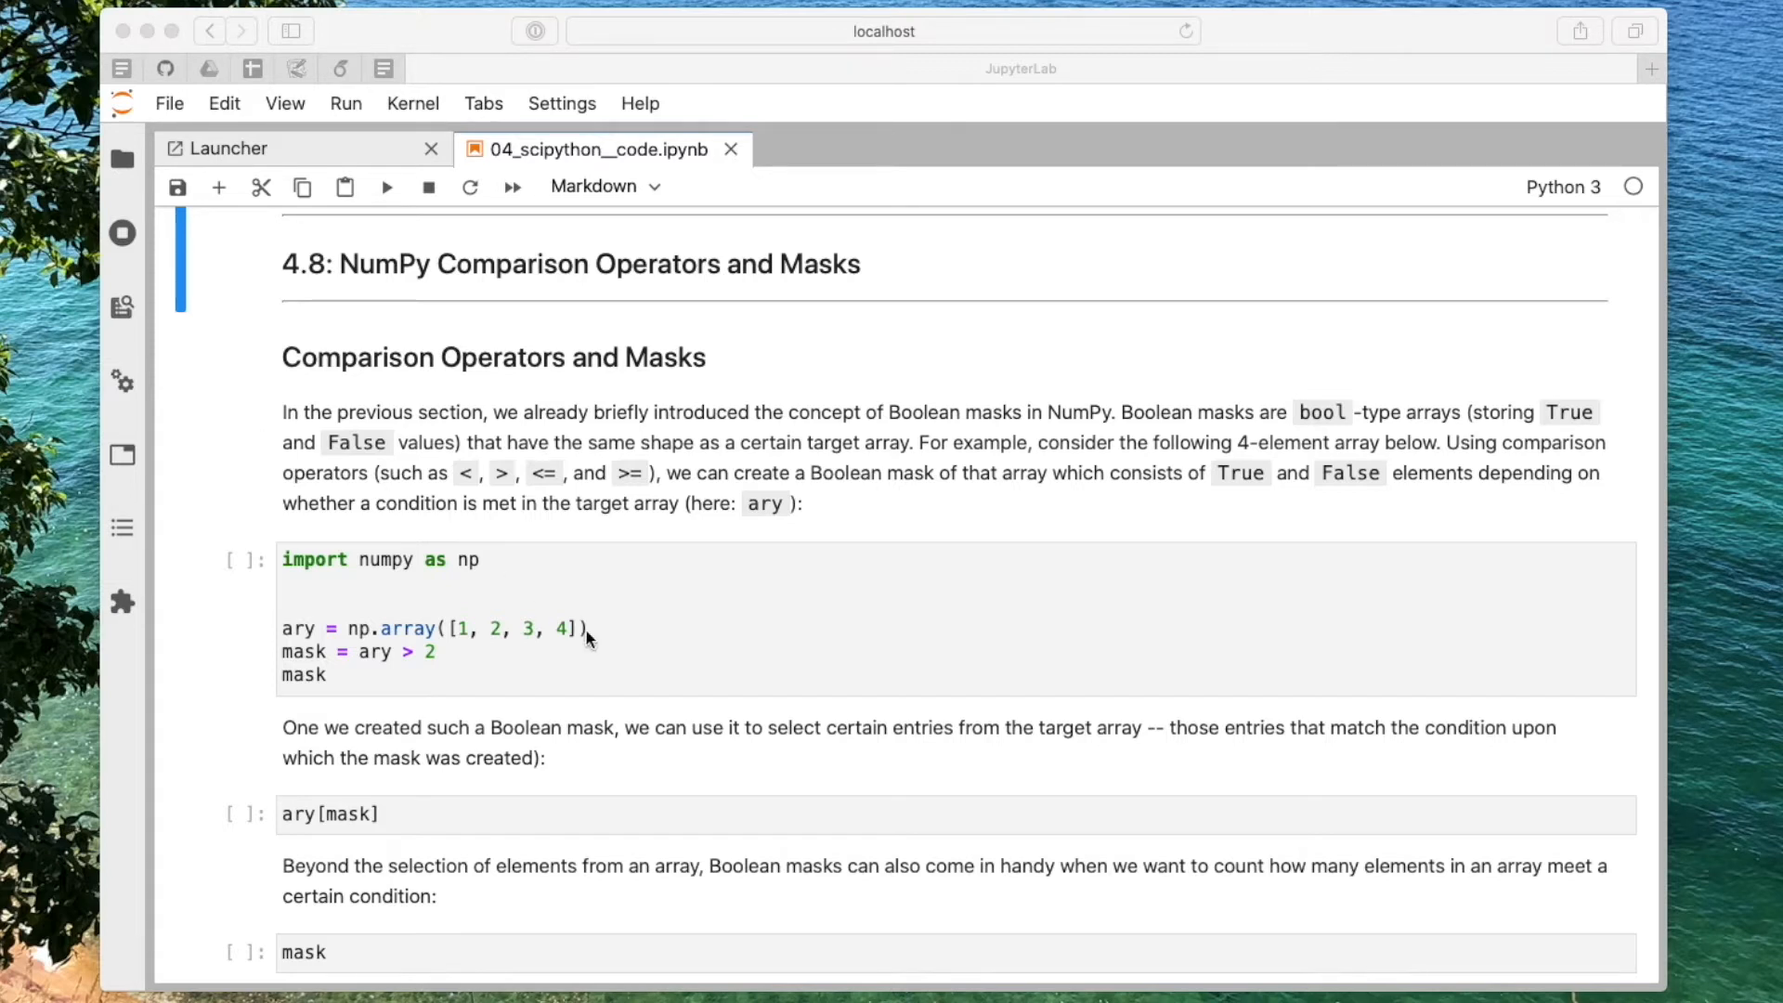
Step: Run the ary > 2 mask cells, showing array([False, False, True, True]), and highlight the False entries
scroll(down, 3)
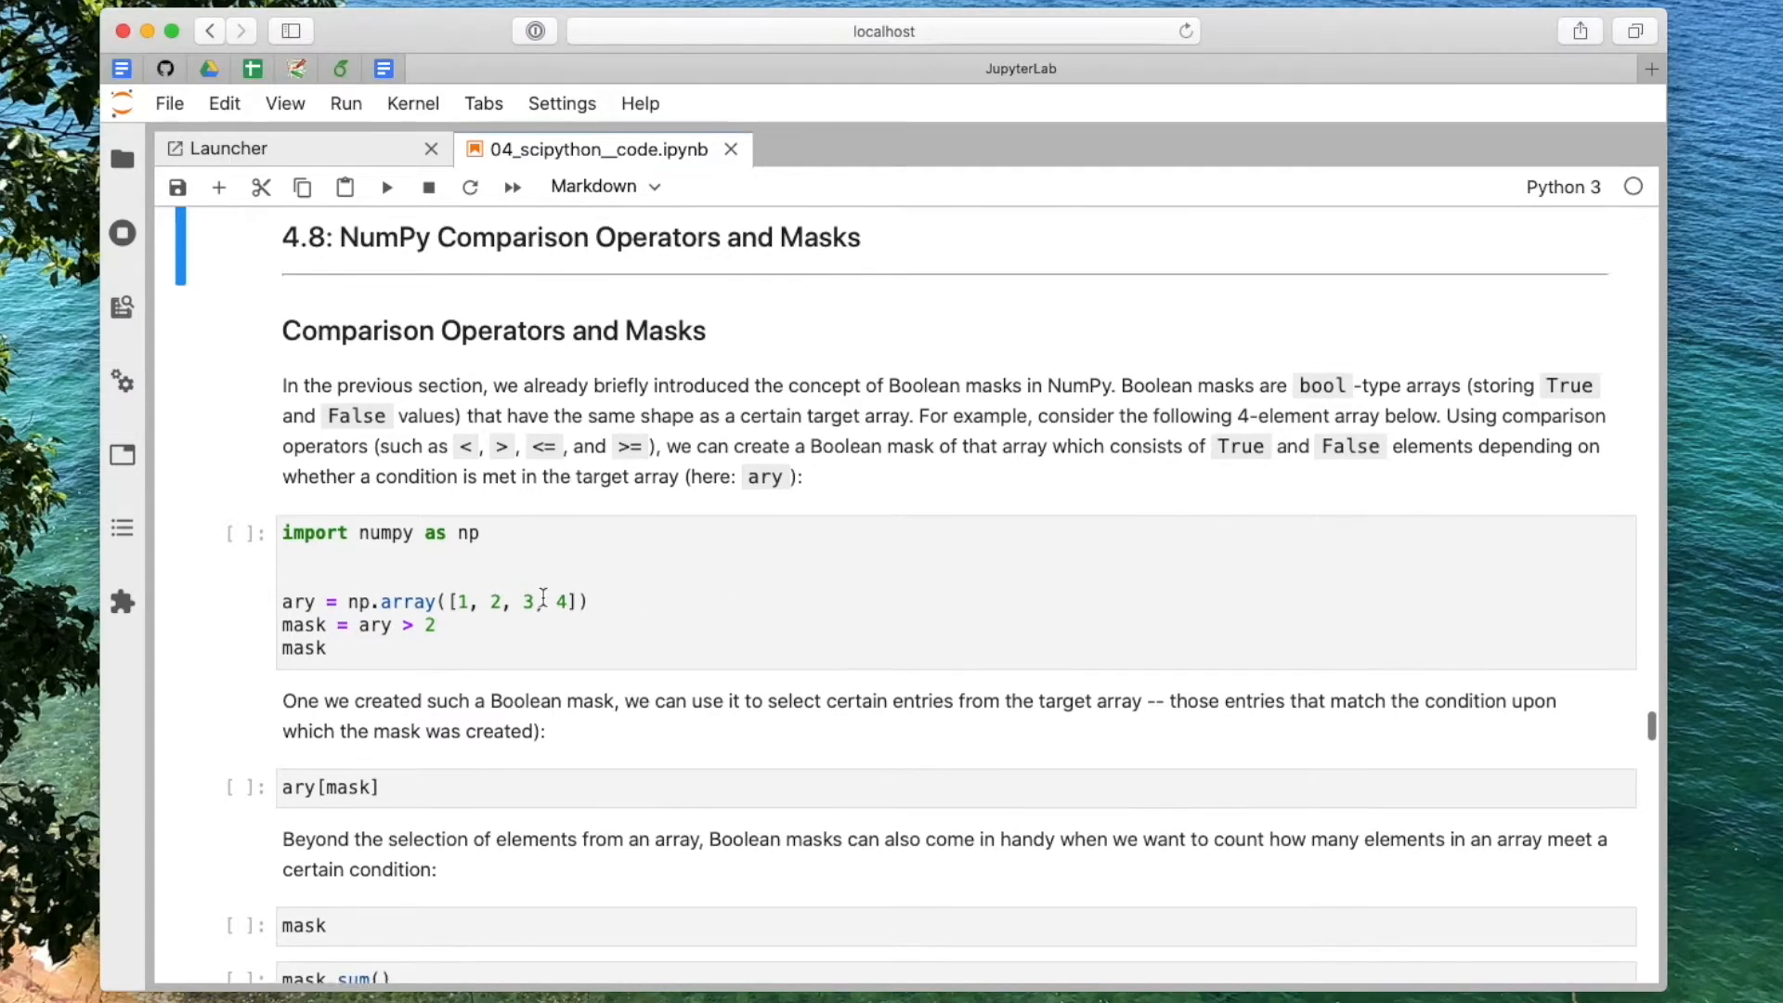
scroll(down, 3)
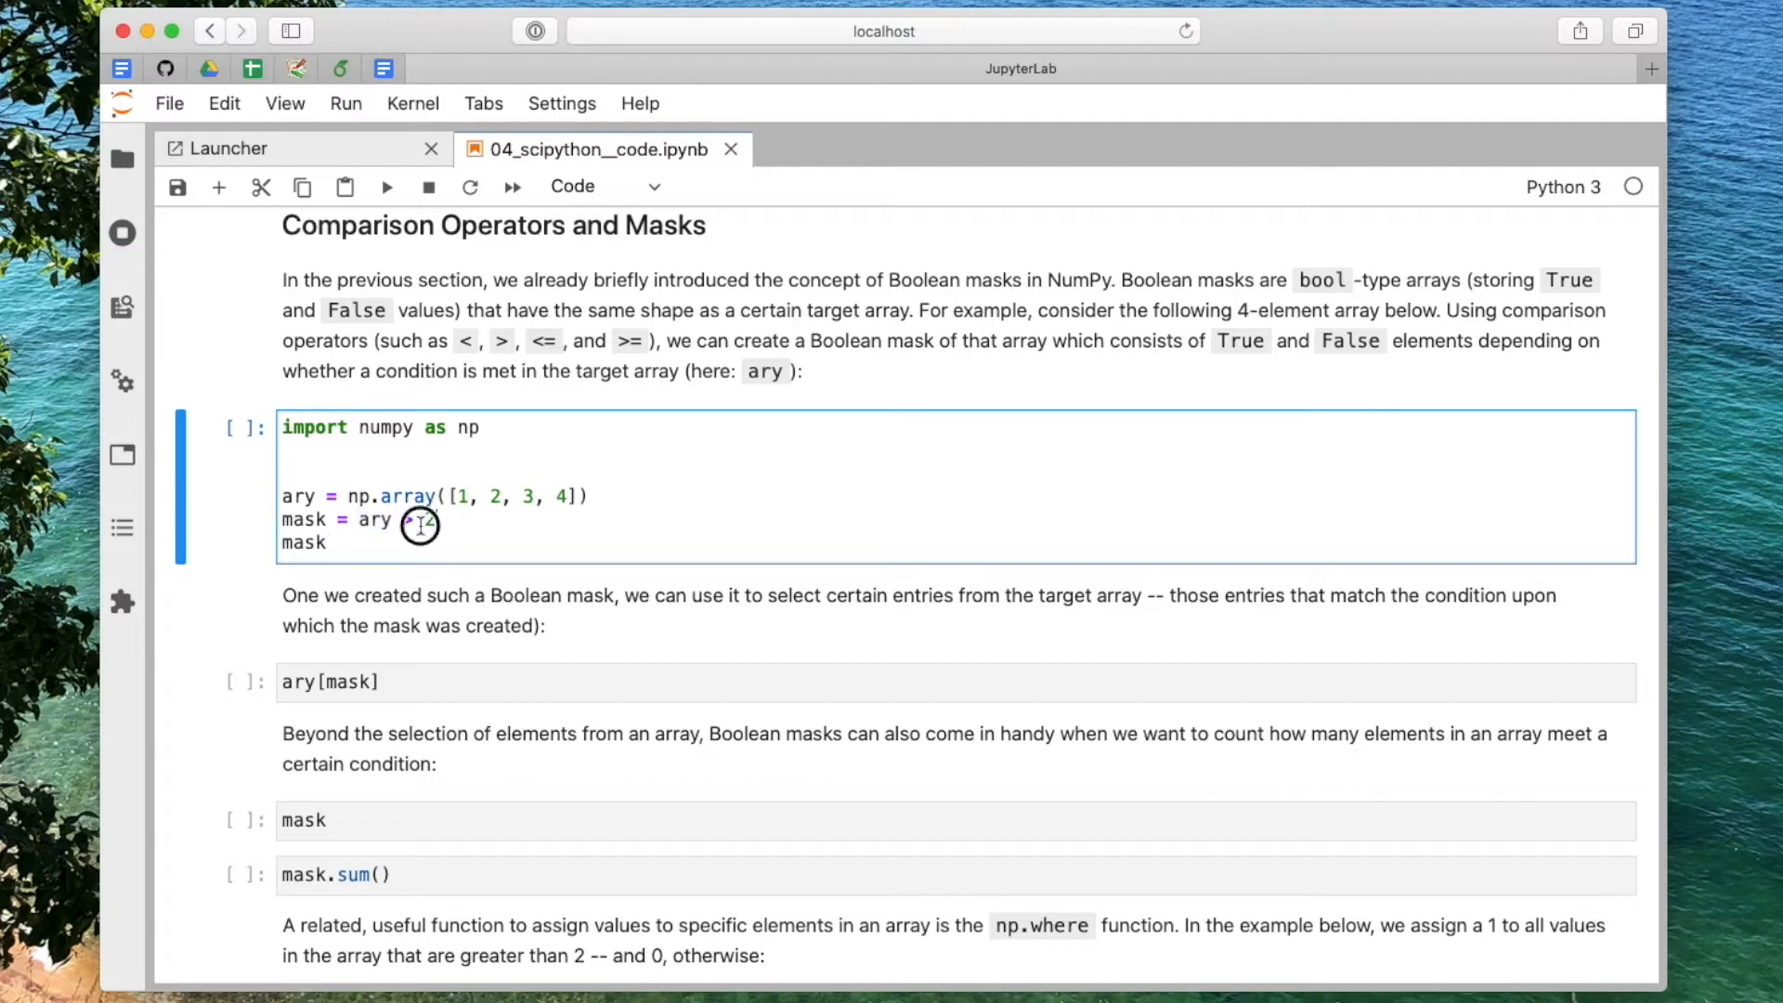
text(> 2)
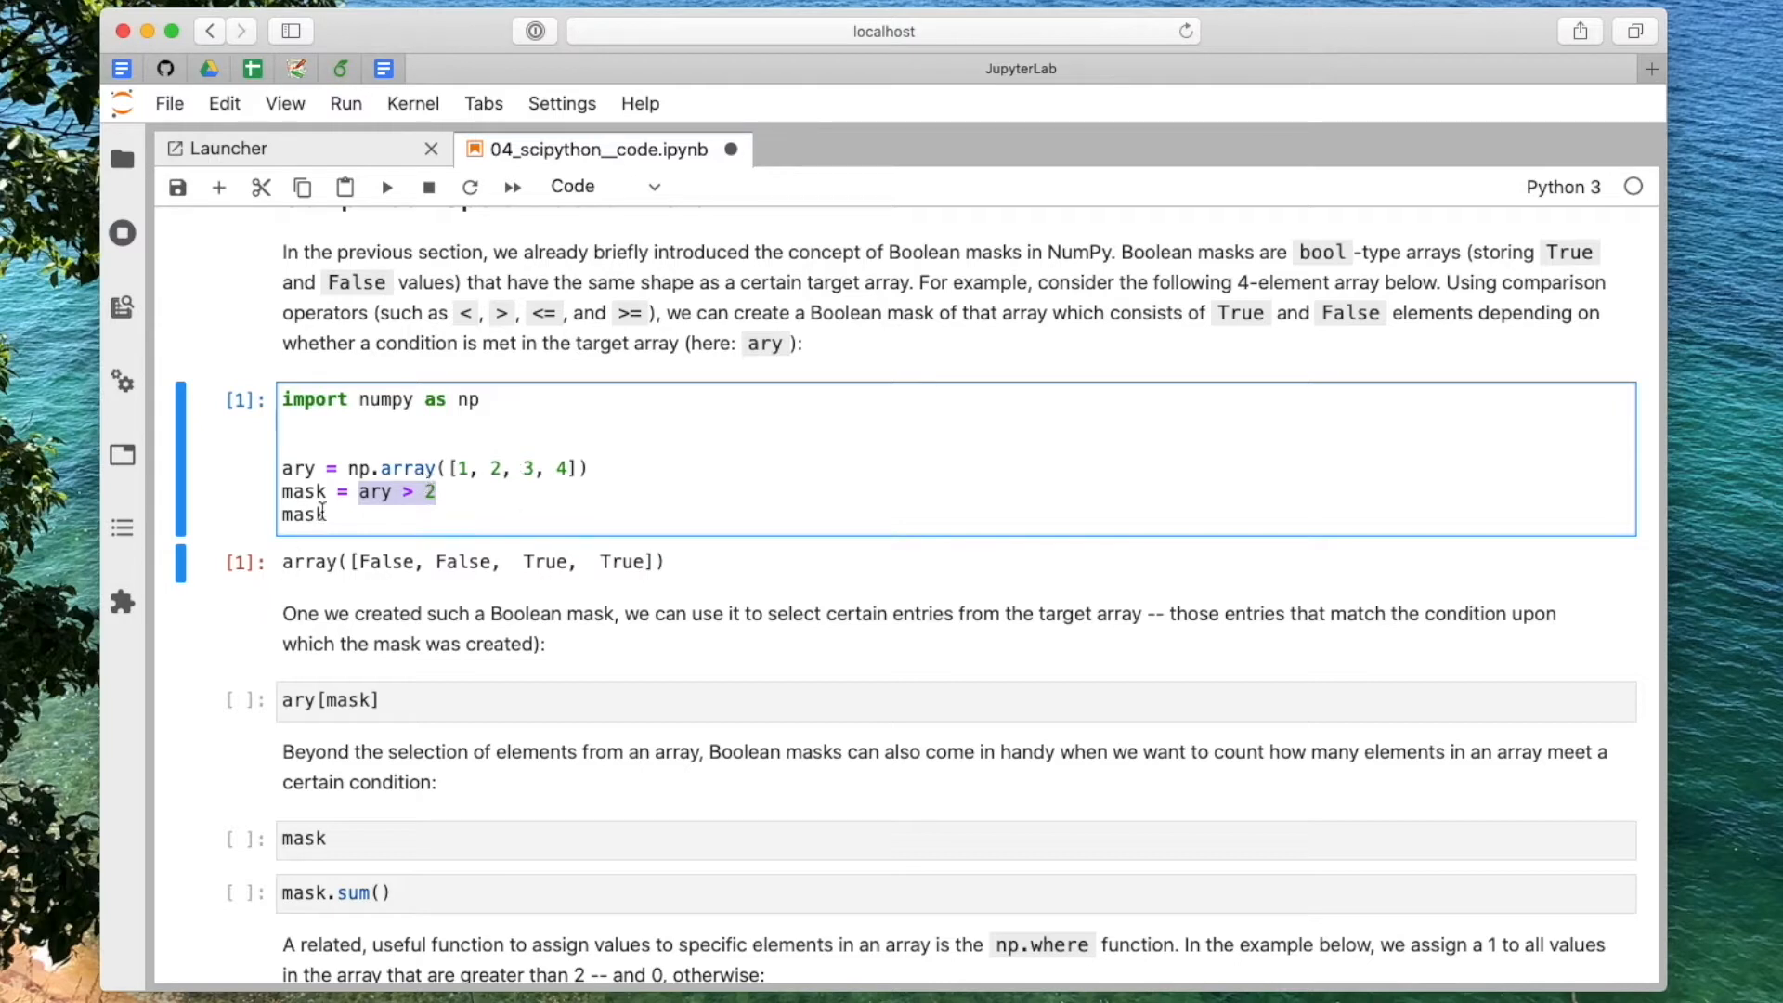
double_click(302, 515)
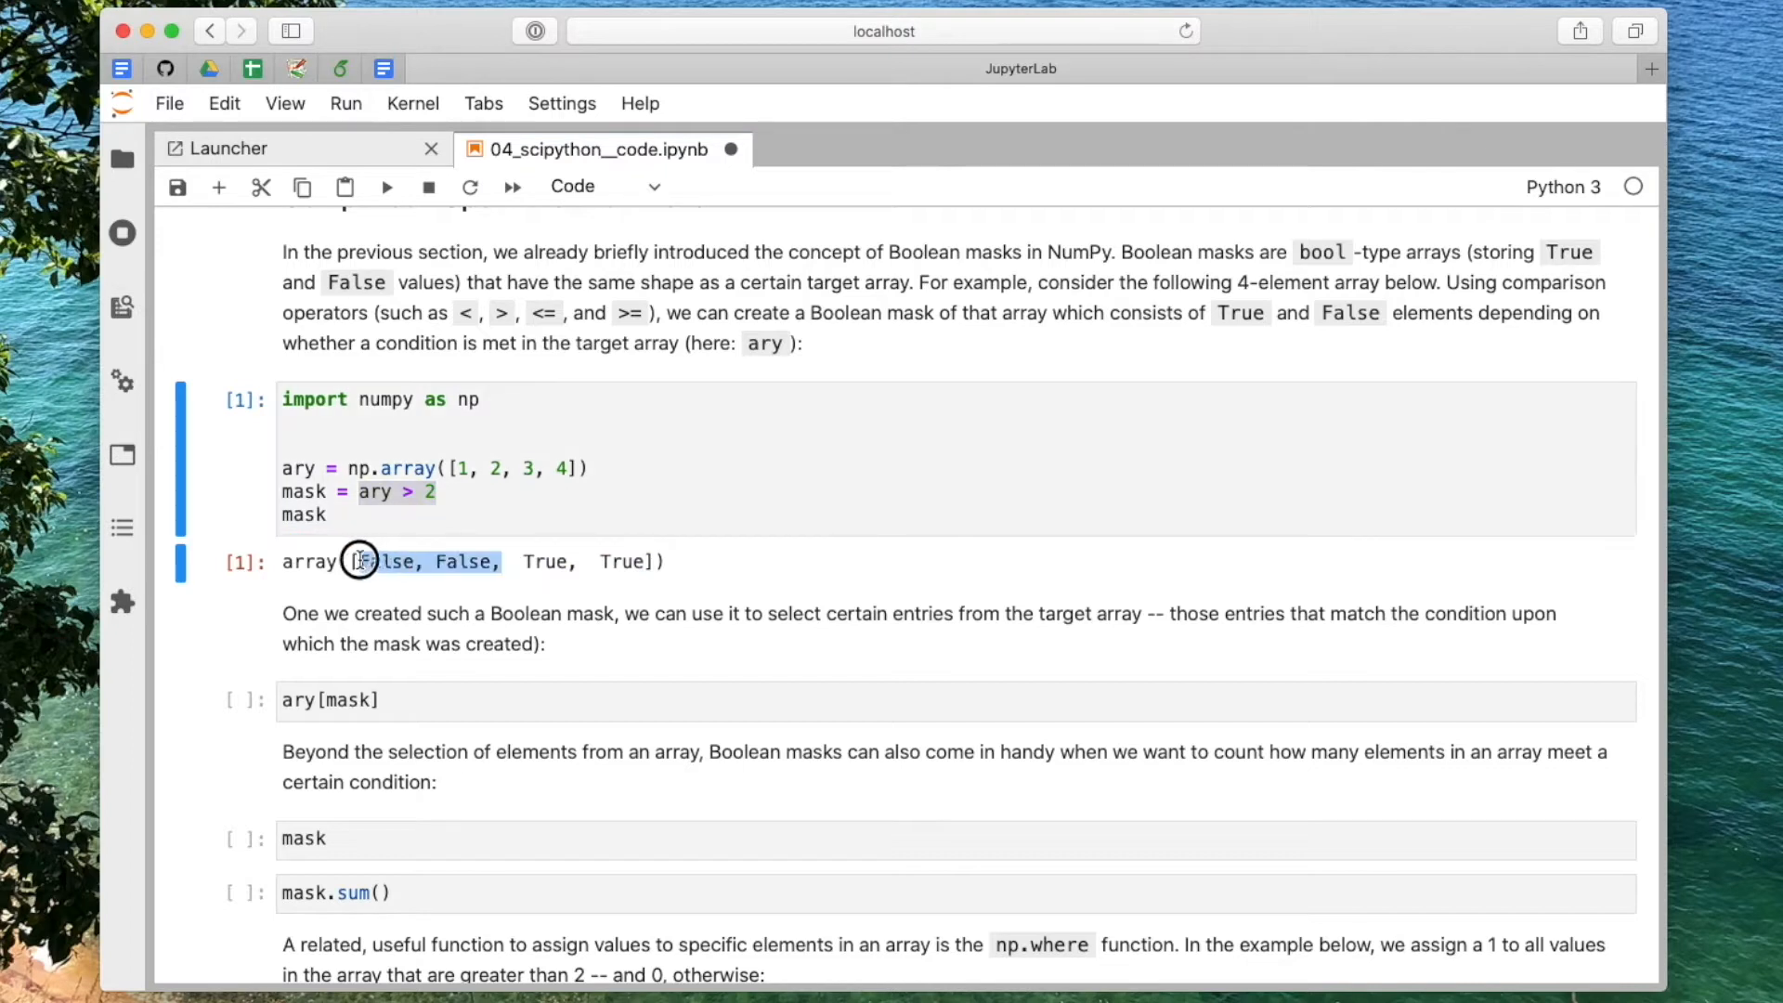
mouse_move(440, 500)
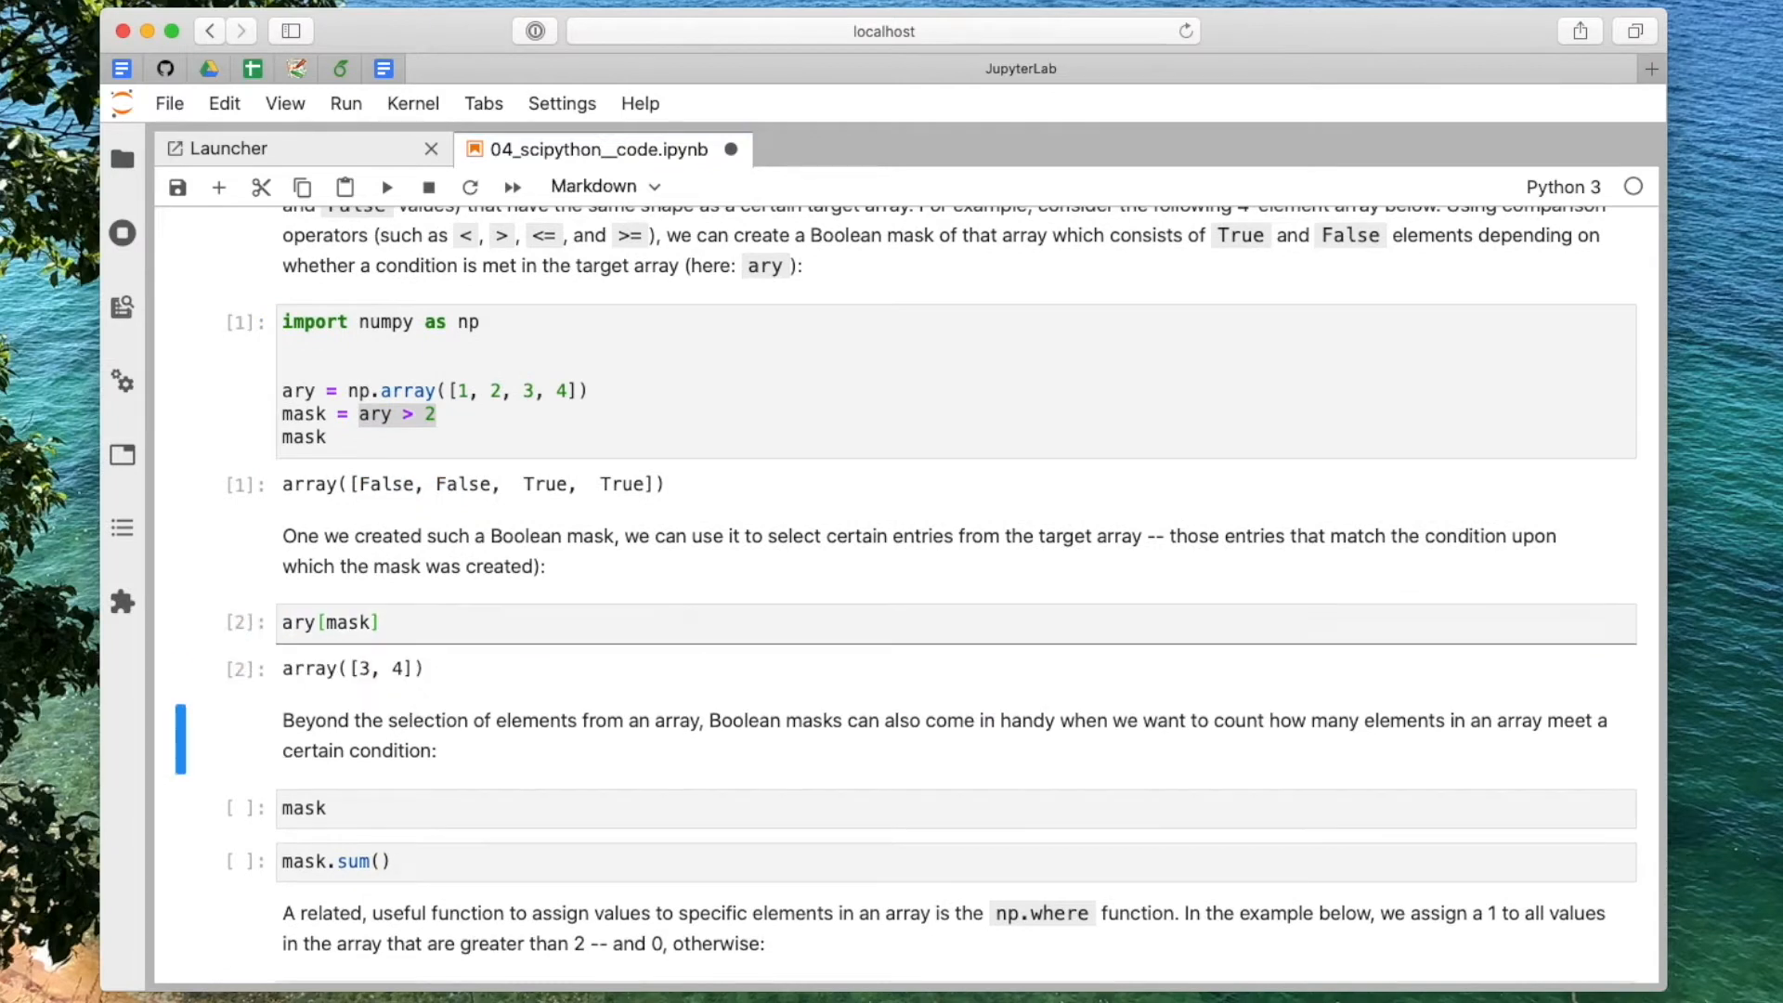
Step: Redisplay the mask and write int(True) in a new scratch cell below it
scroll(down, 3)
text(int)
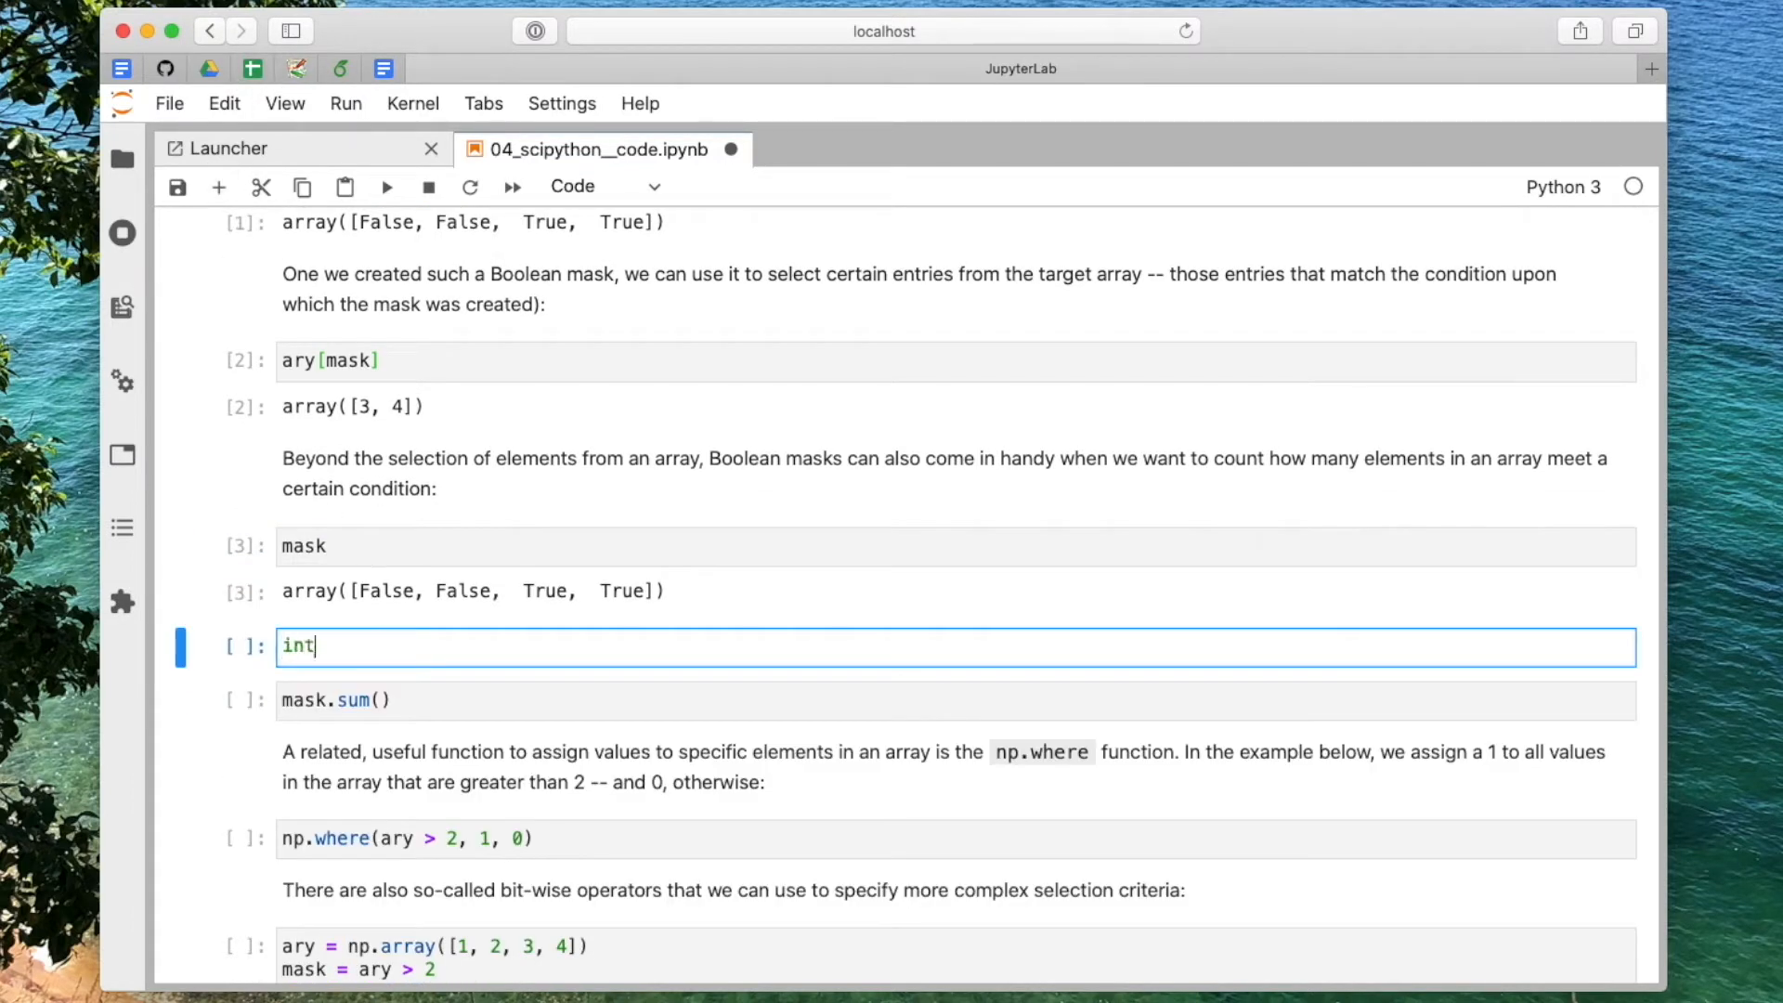
text(())
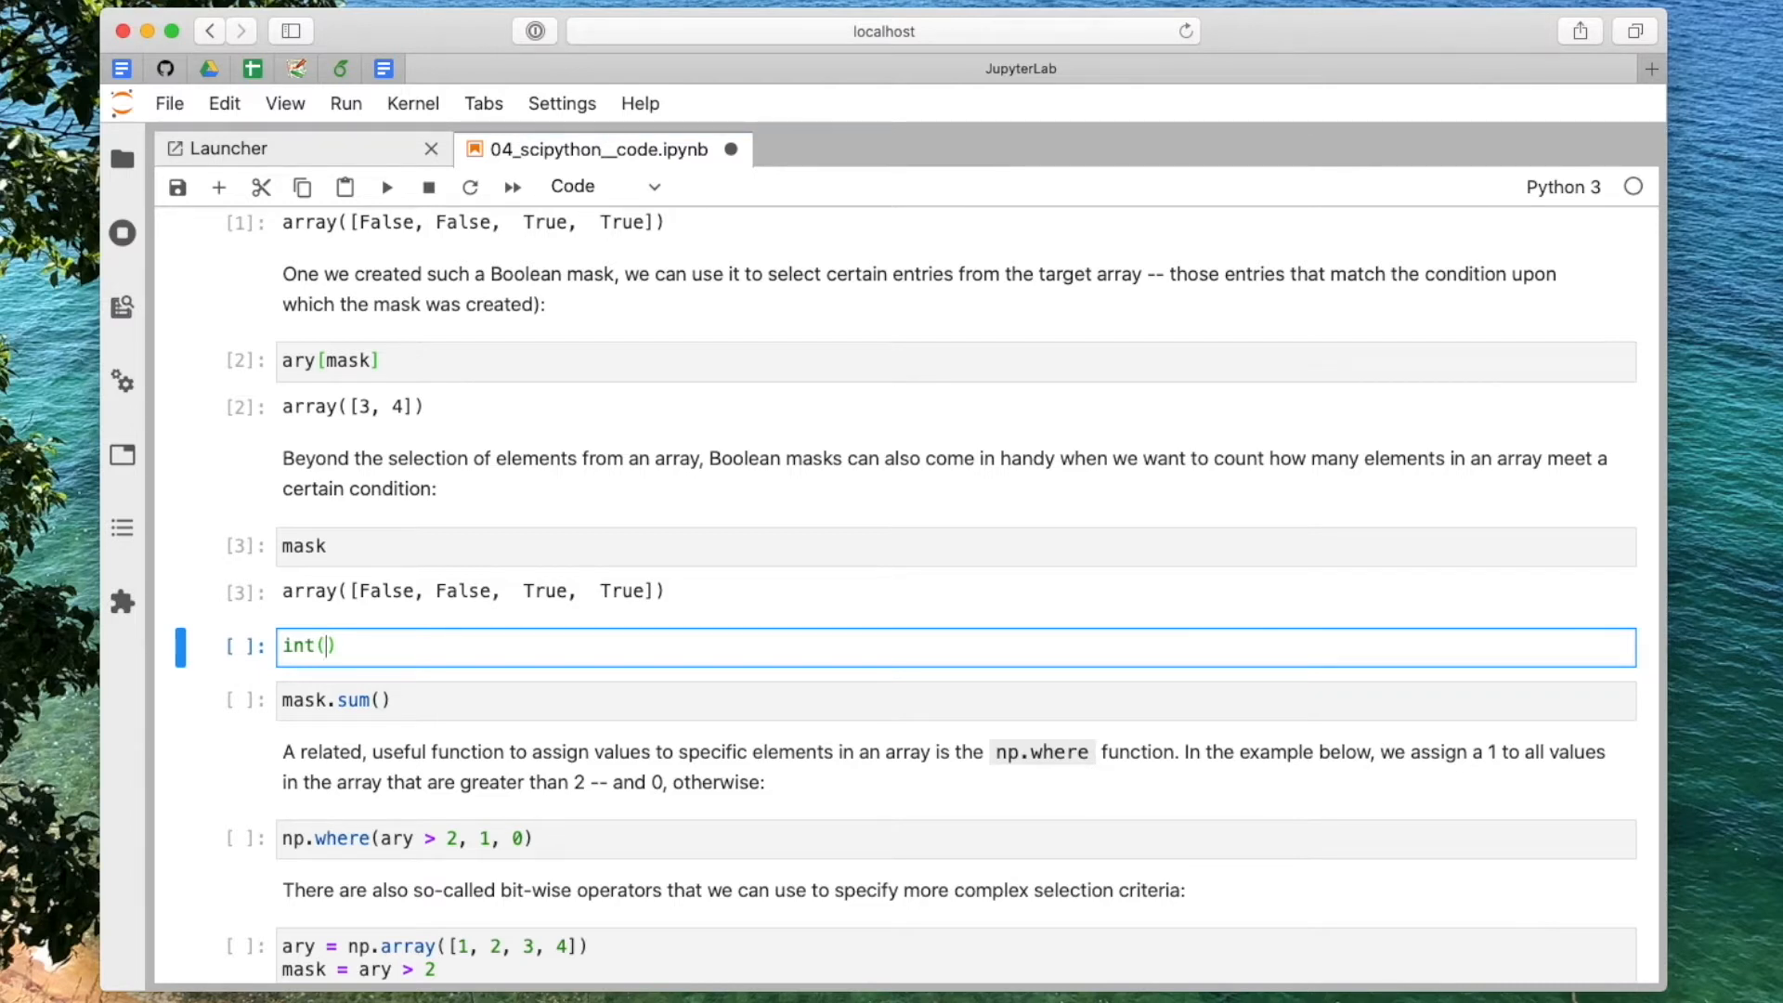
text(True')
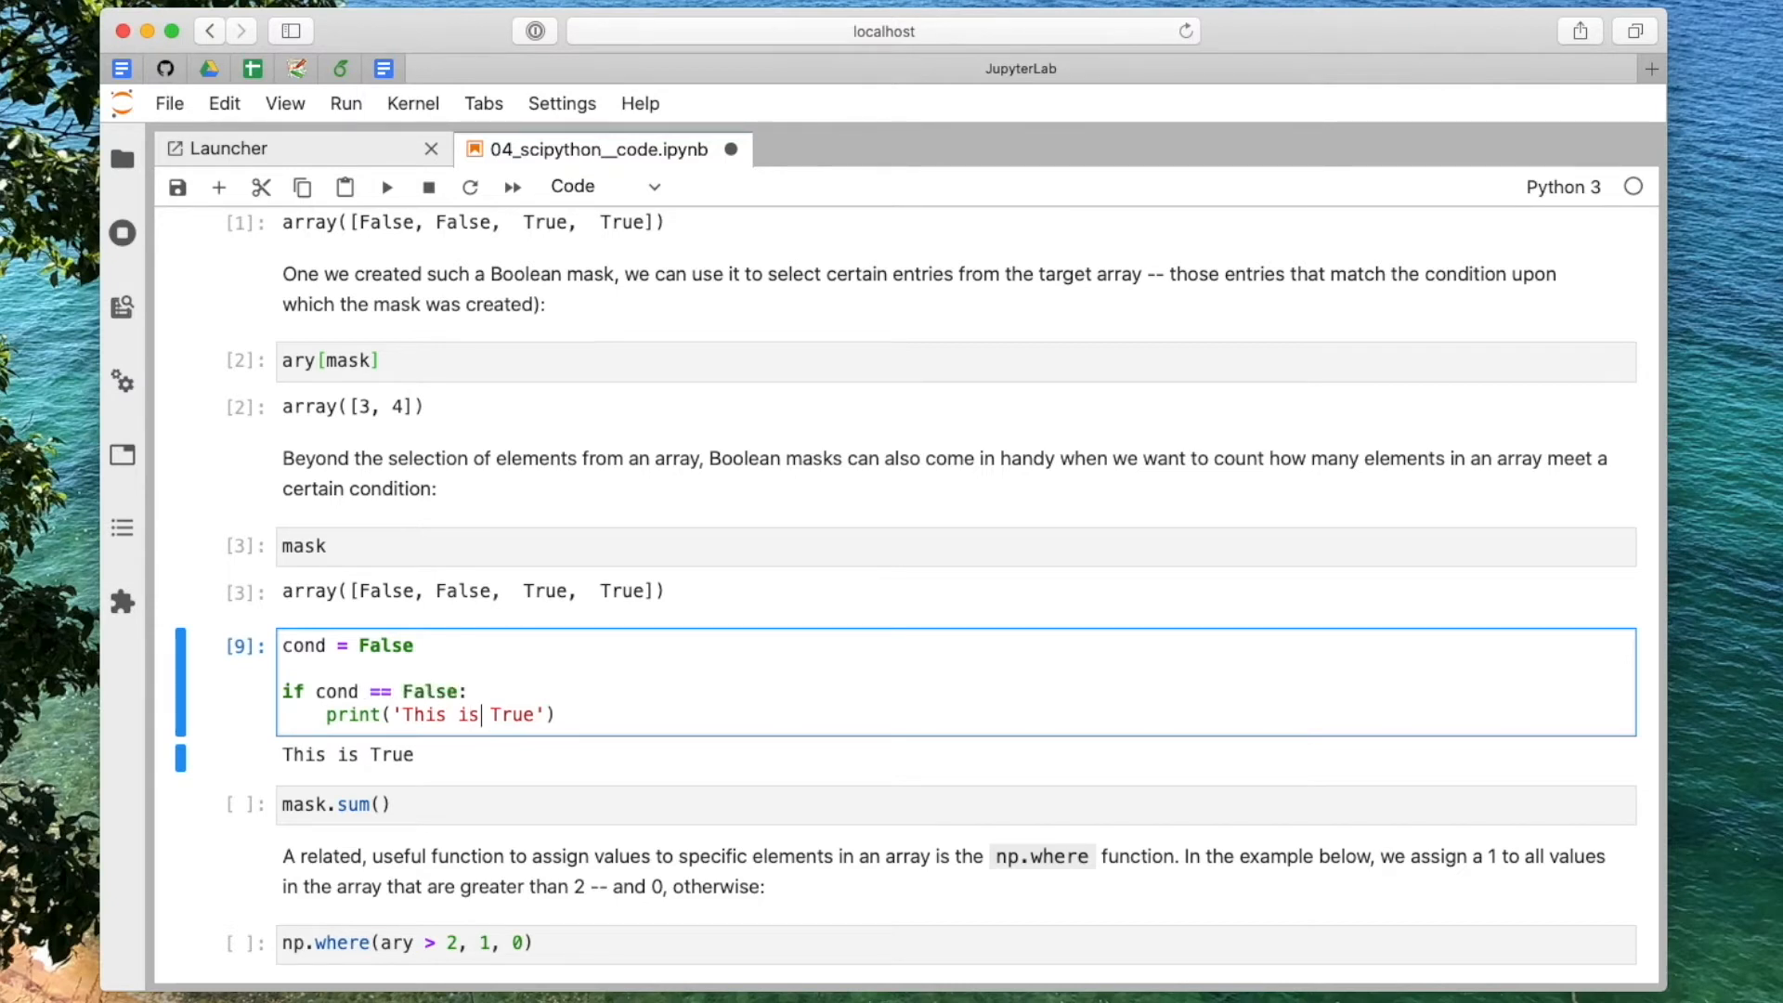
Step: Rewrite the scratch cell as cond = 1 with an if block printing 'This is False'
text(Fals)
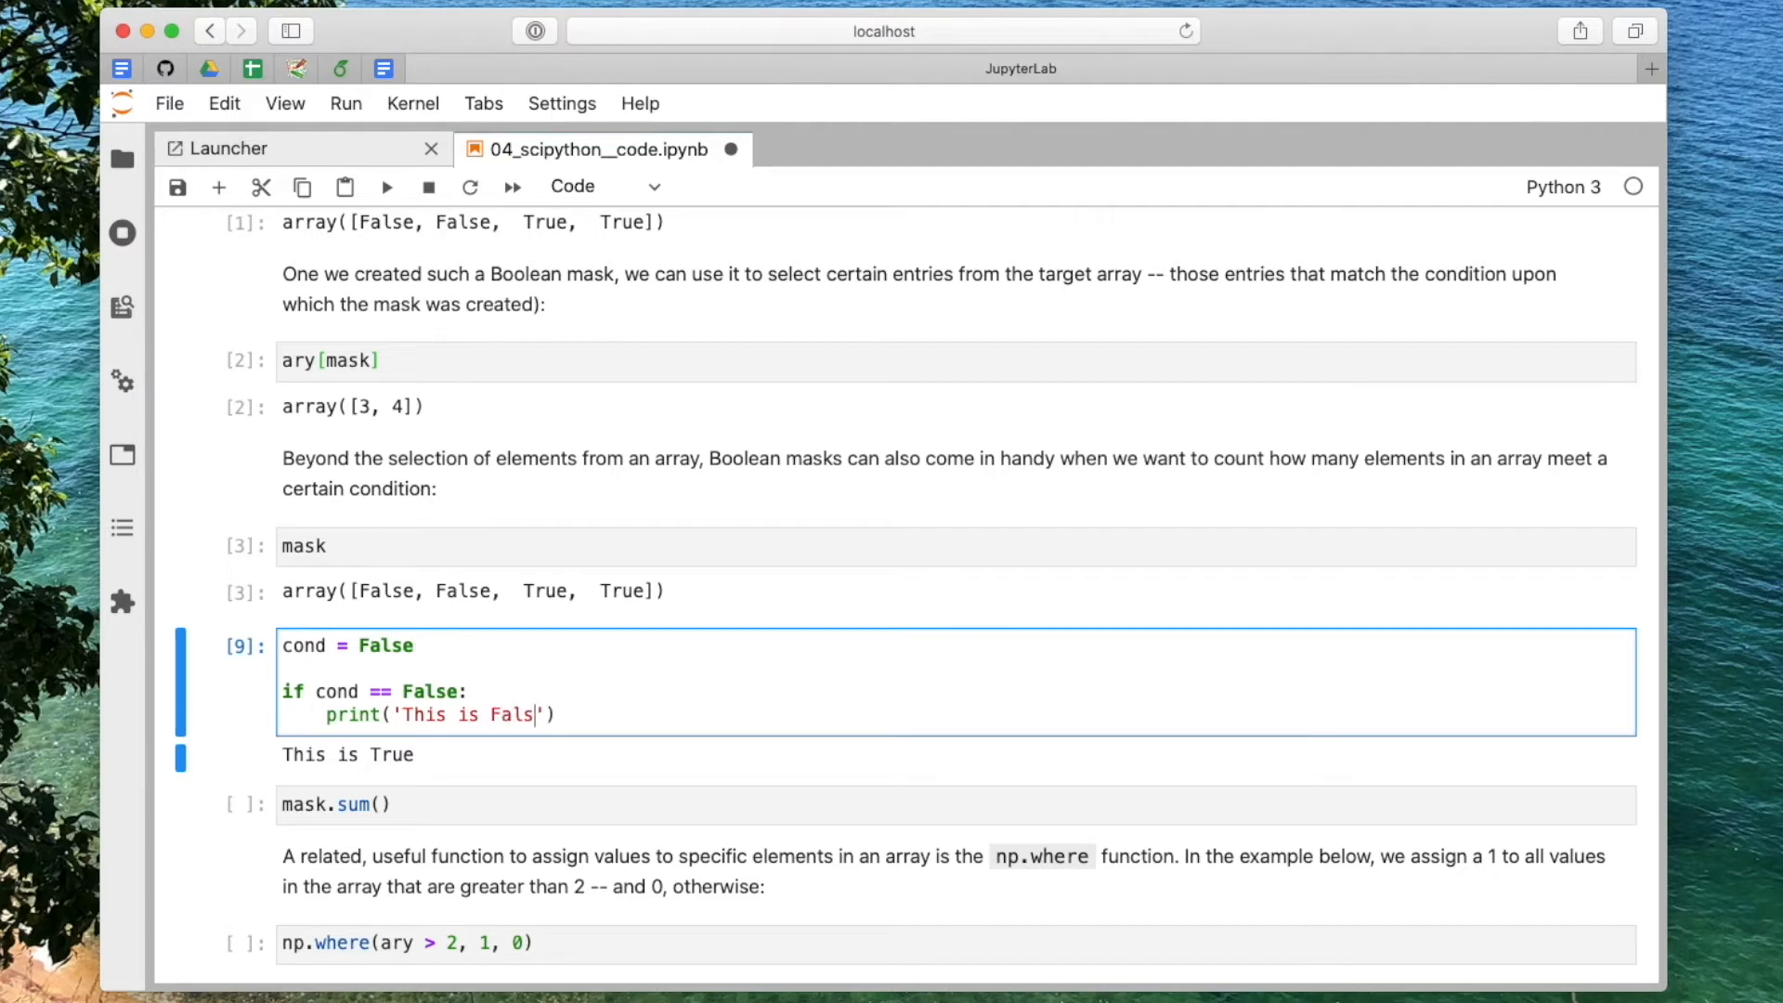
text(e)
click(957, 645)
text(1 # same as Tru)
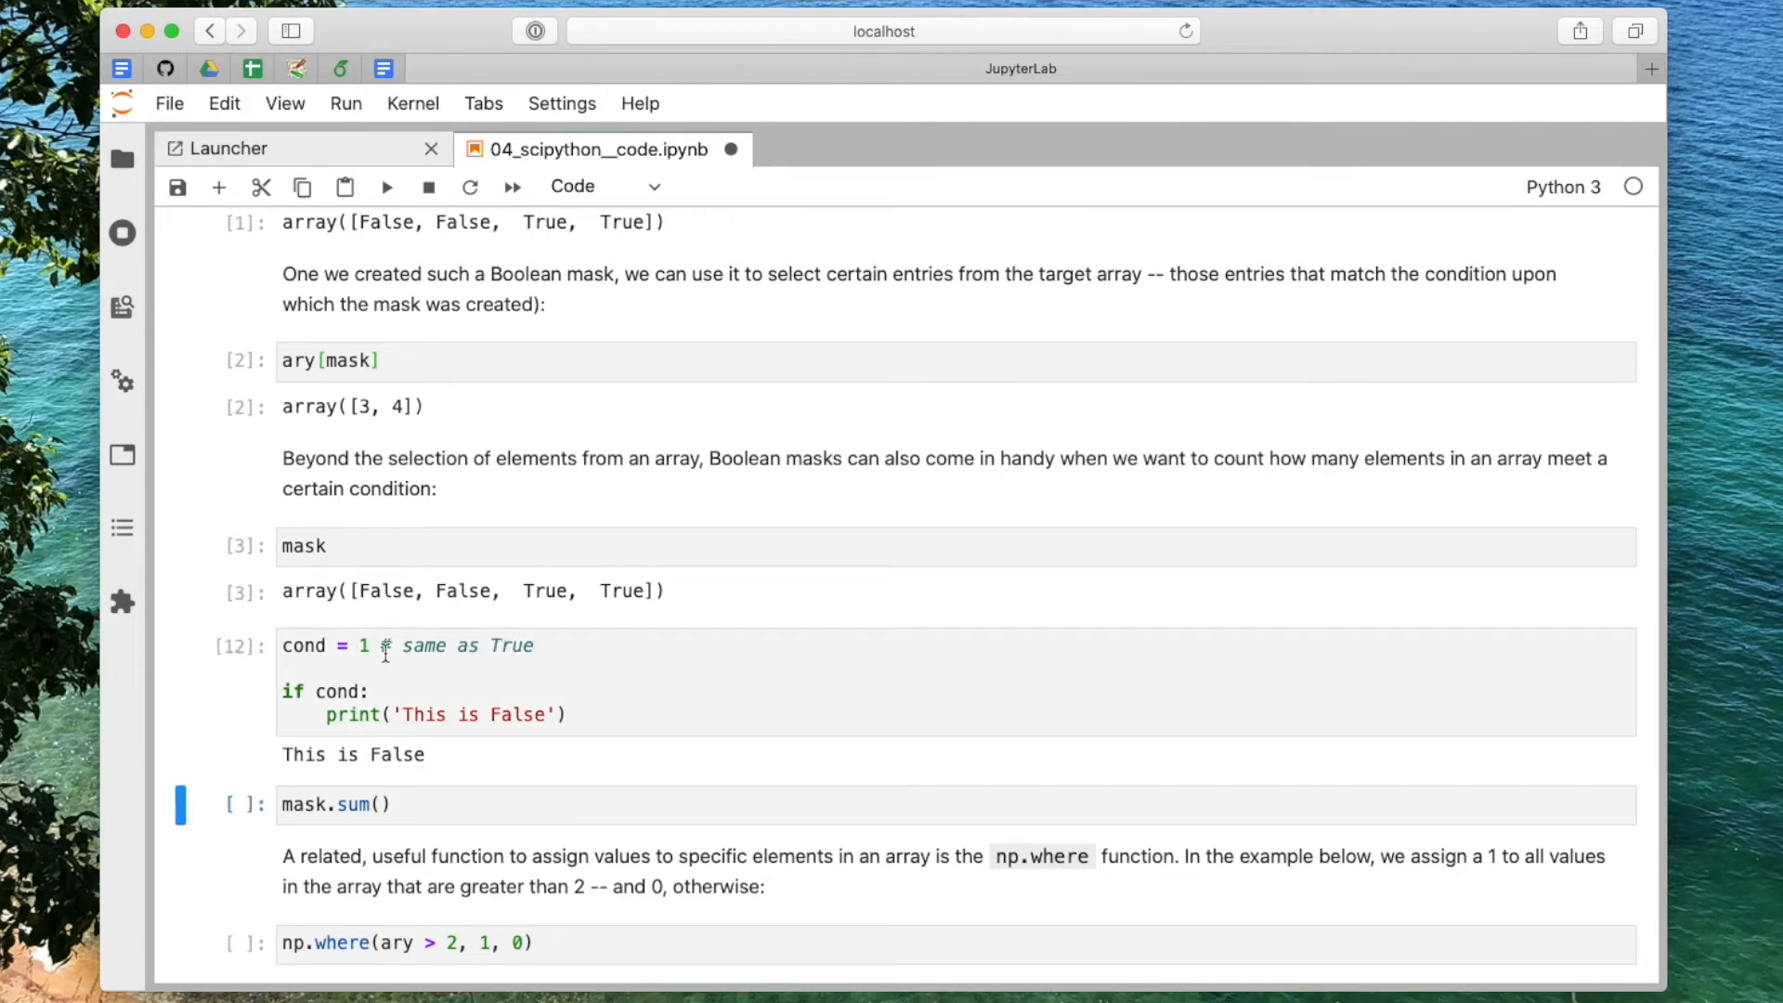
Step: Rerun the mask cell, then run mask.sum(), which returns 2
scroll(down, 3)
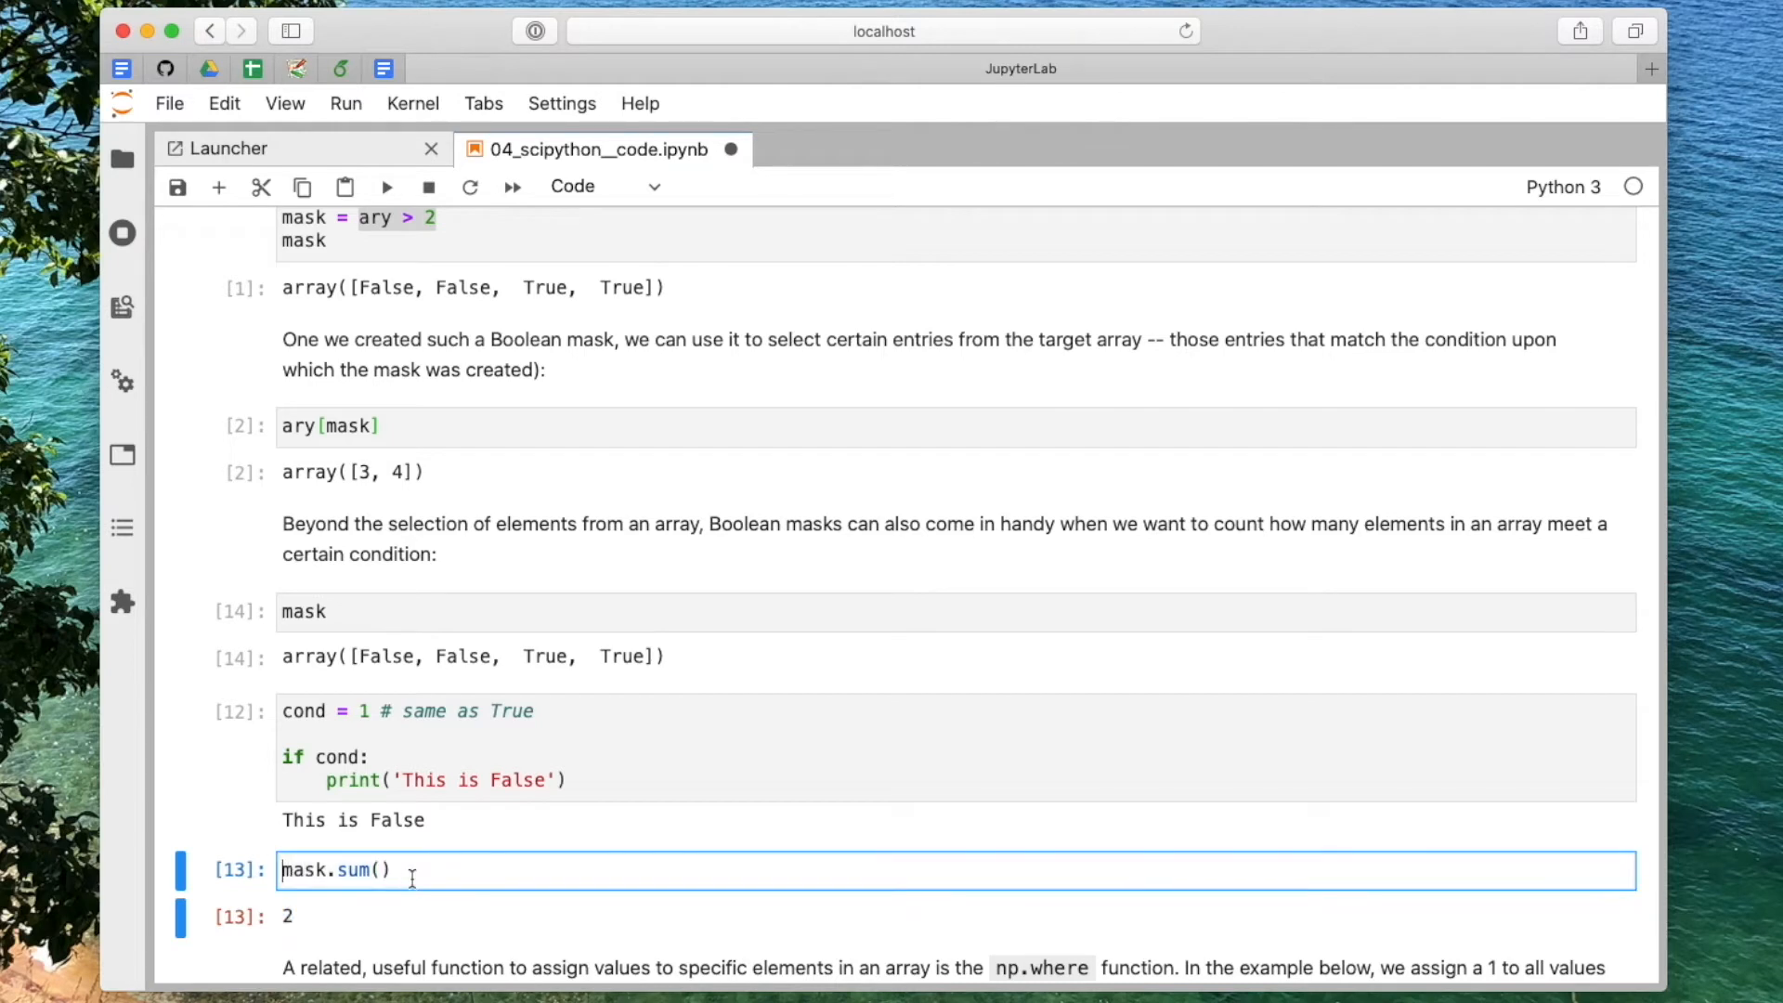
Step: Run np.invert(mask).sum() to get 2, and add an ary cell showing [1, 2, 3, 4, 5]
text(mask)
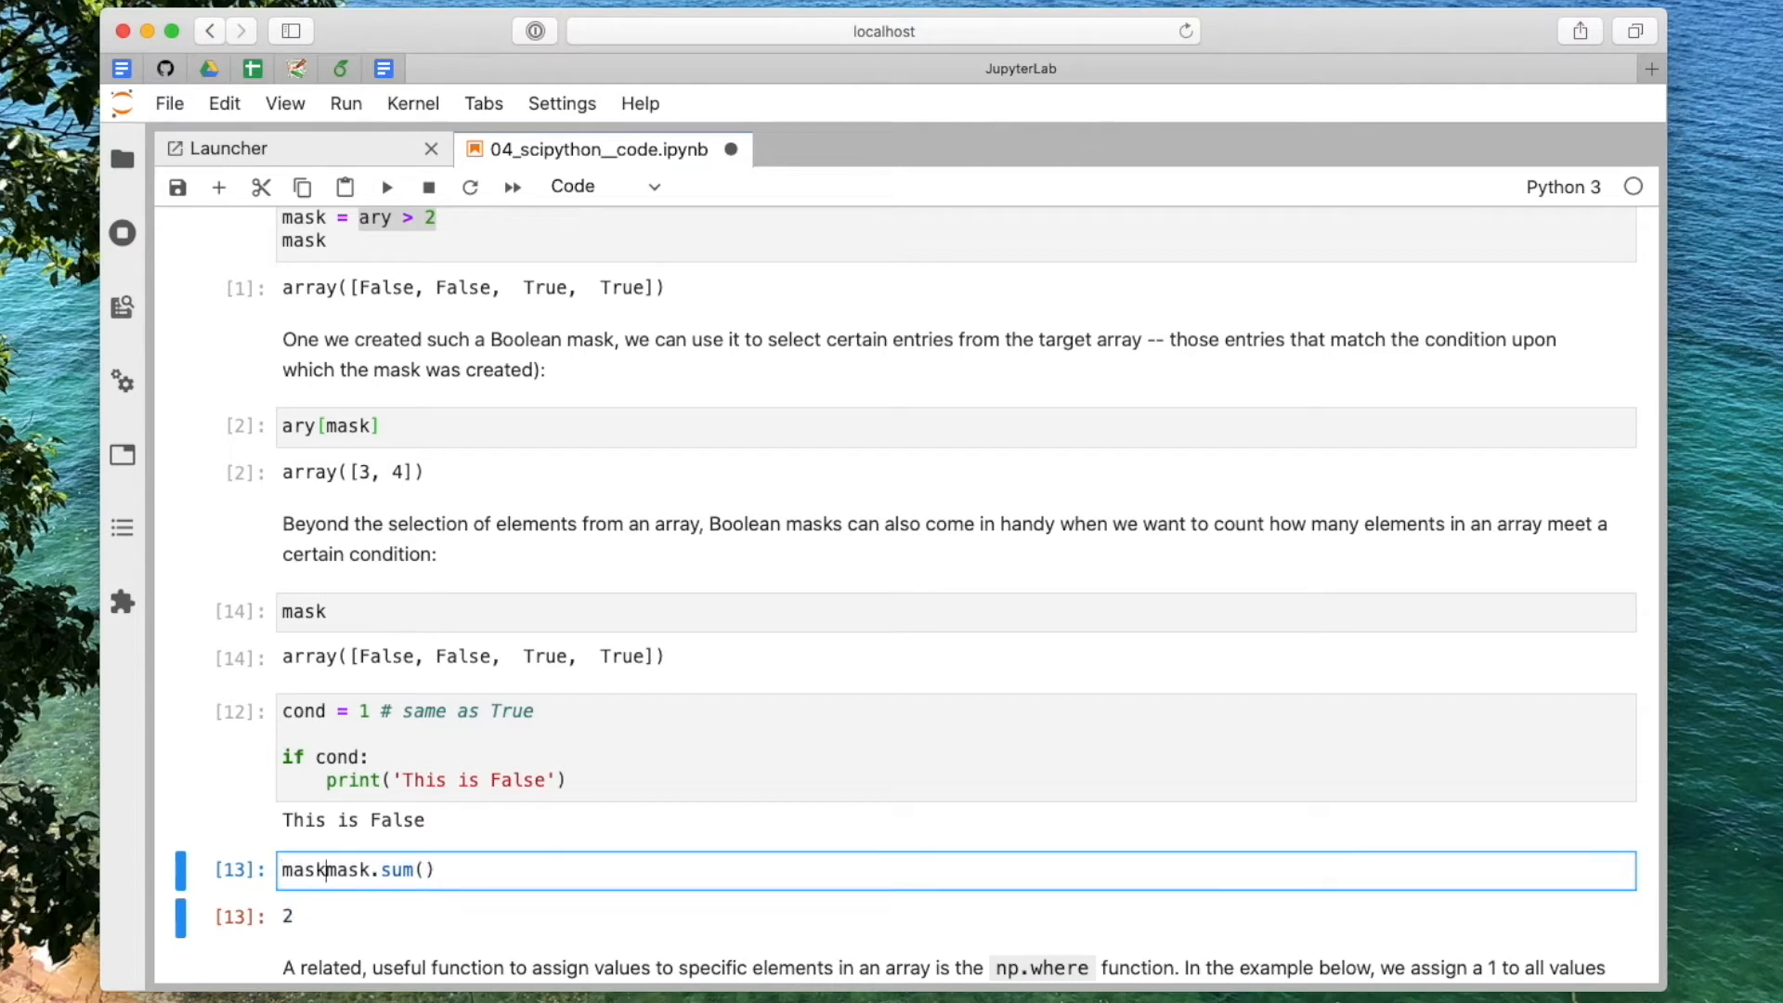
text(.s)
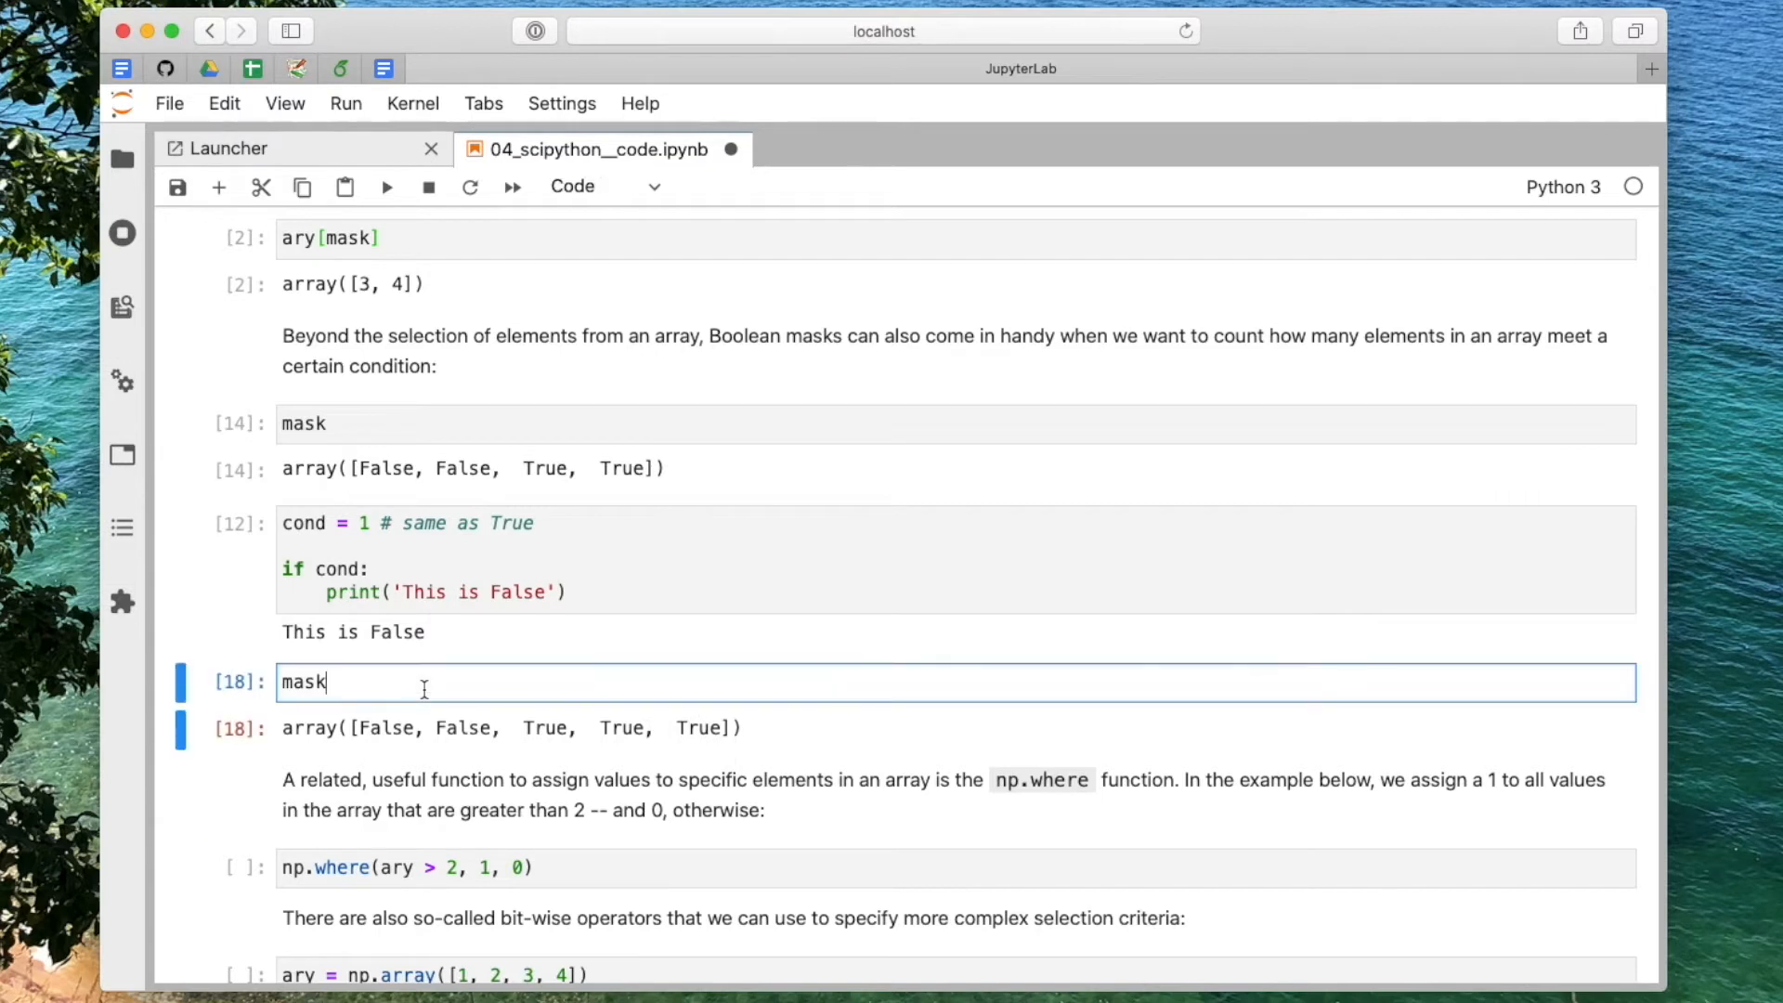
text(.s)
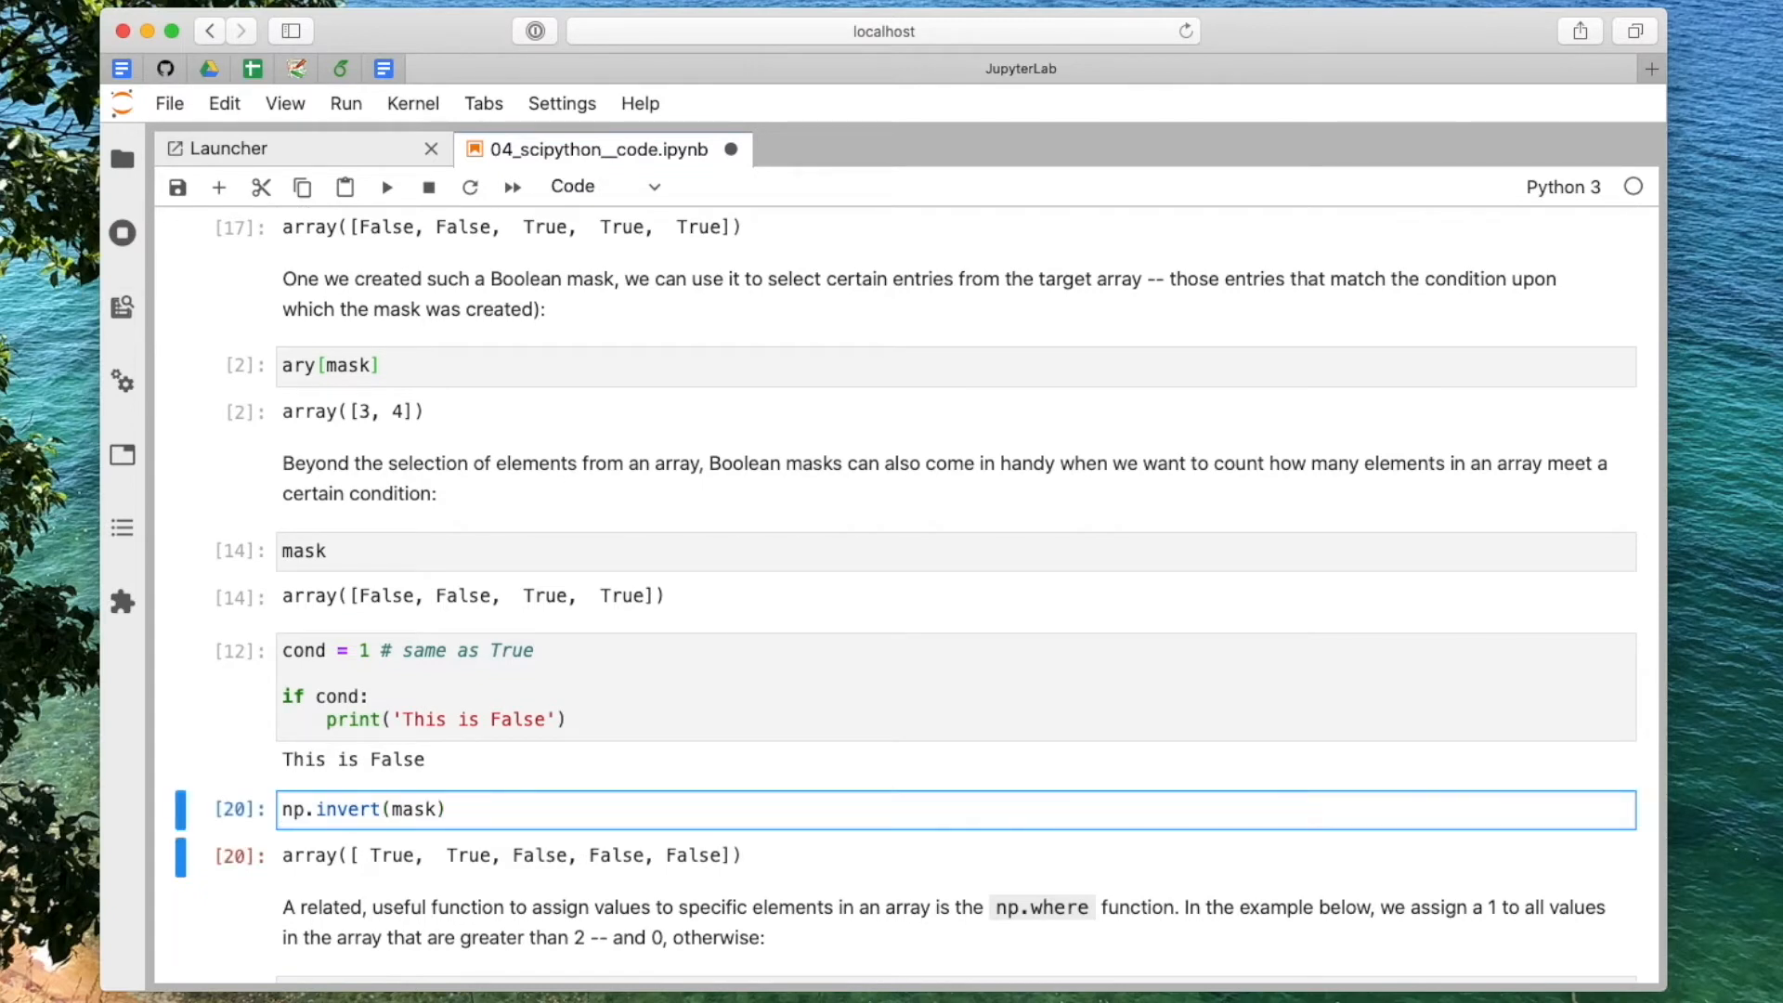
text(.sum())
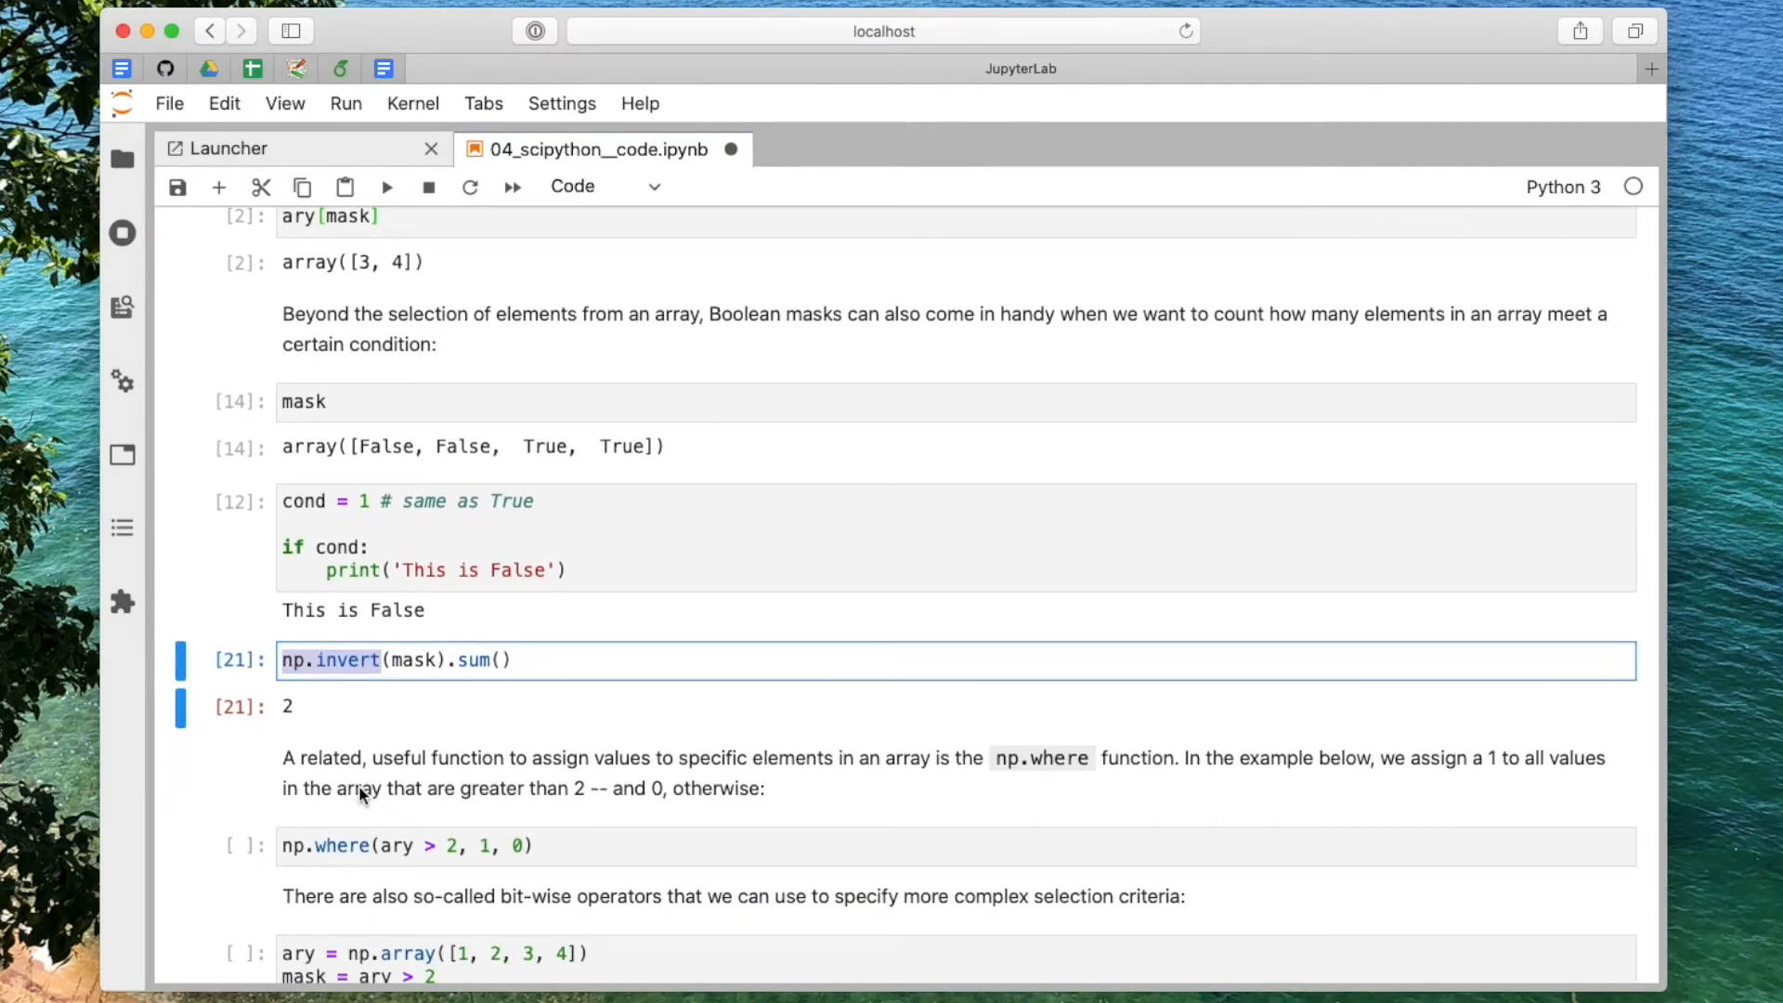
scroll(down, 3)
text(ary)
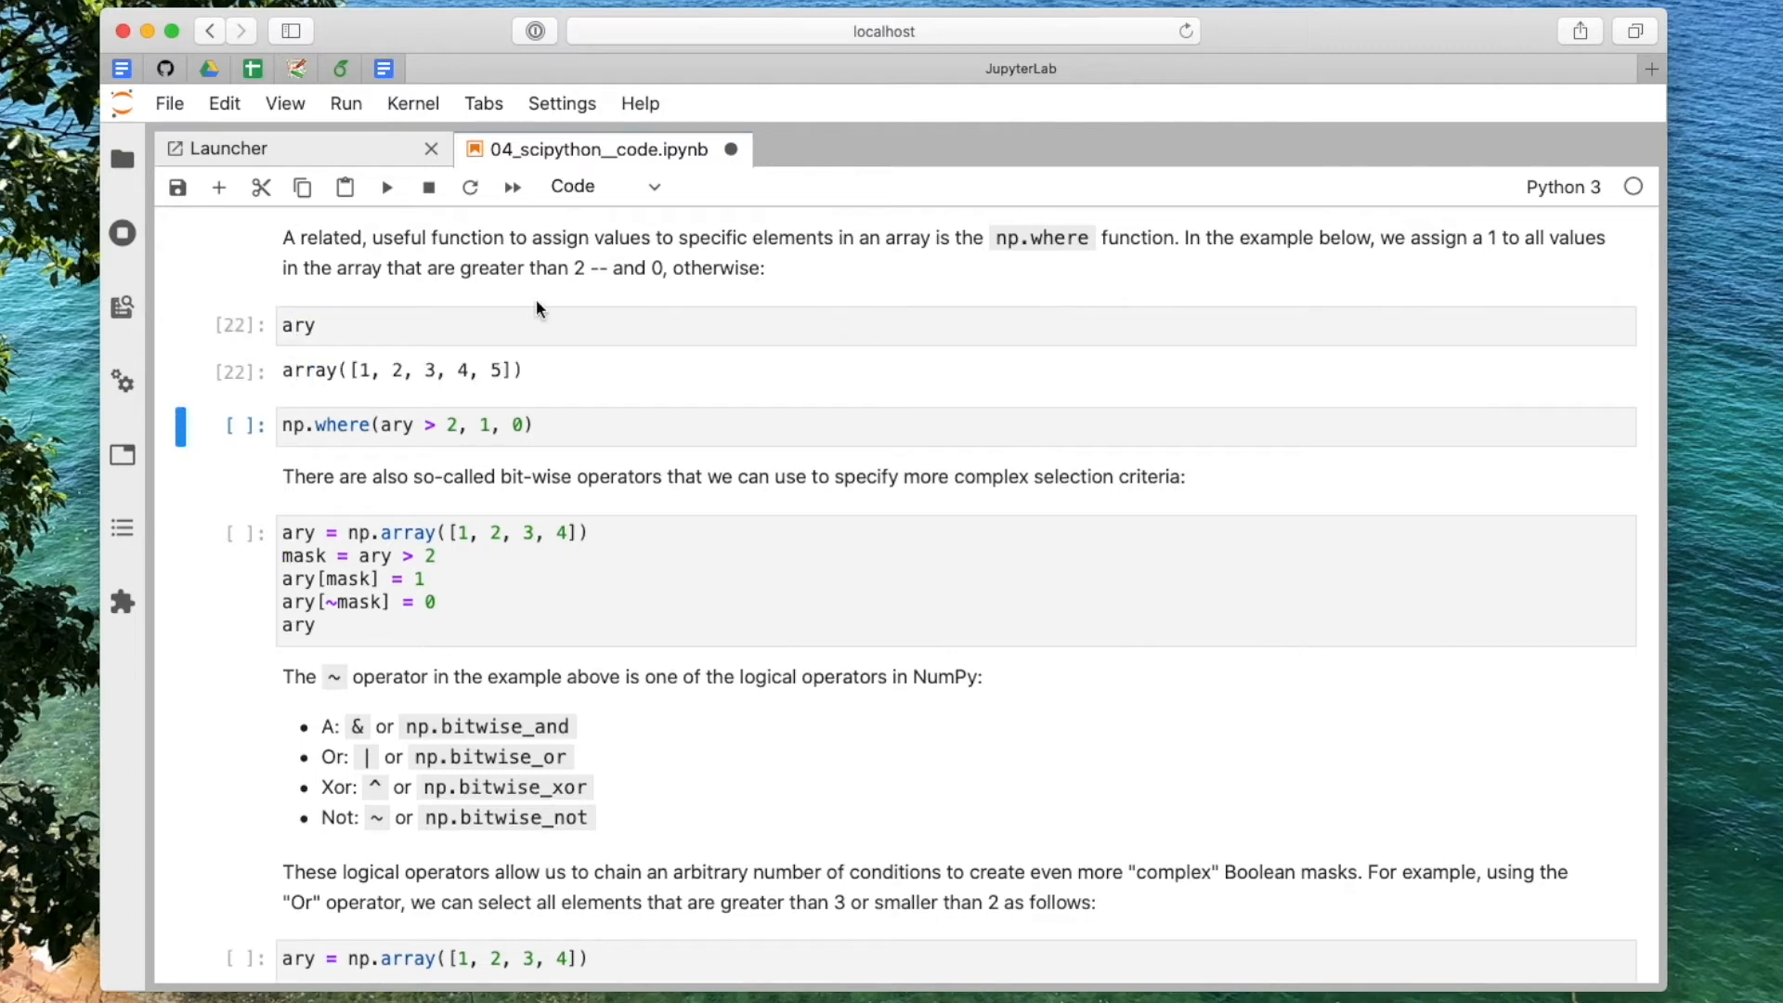
Step: Build mask1 = ary > 2 and mask2 = np.invert(mask1), binarizing ary into [0, 0, 1, 1, 1]
drag(420, 370, 489, 370)
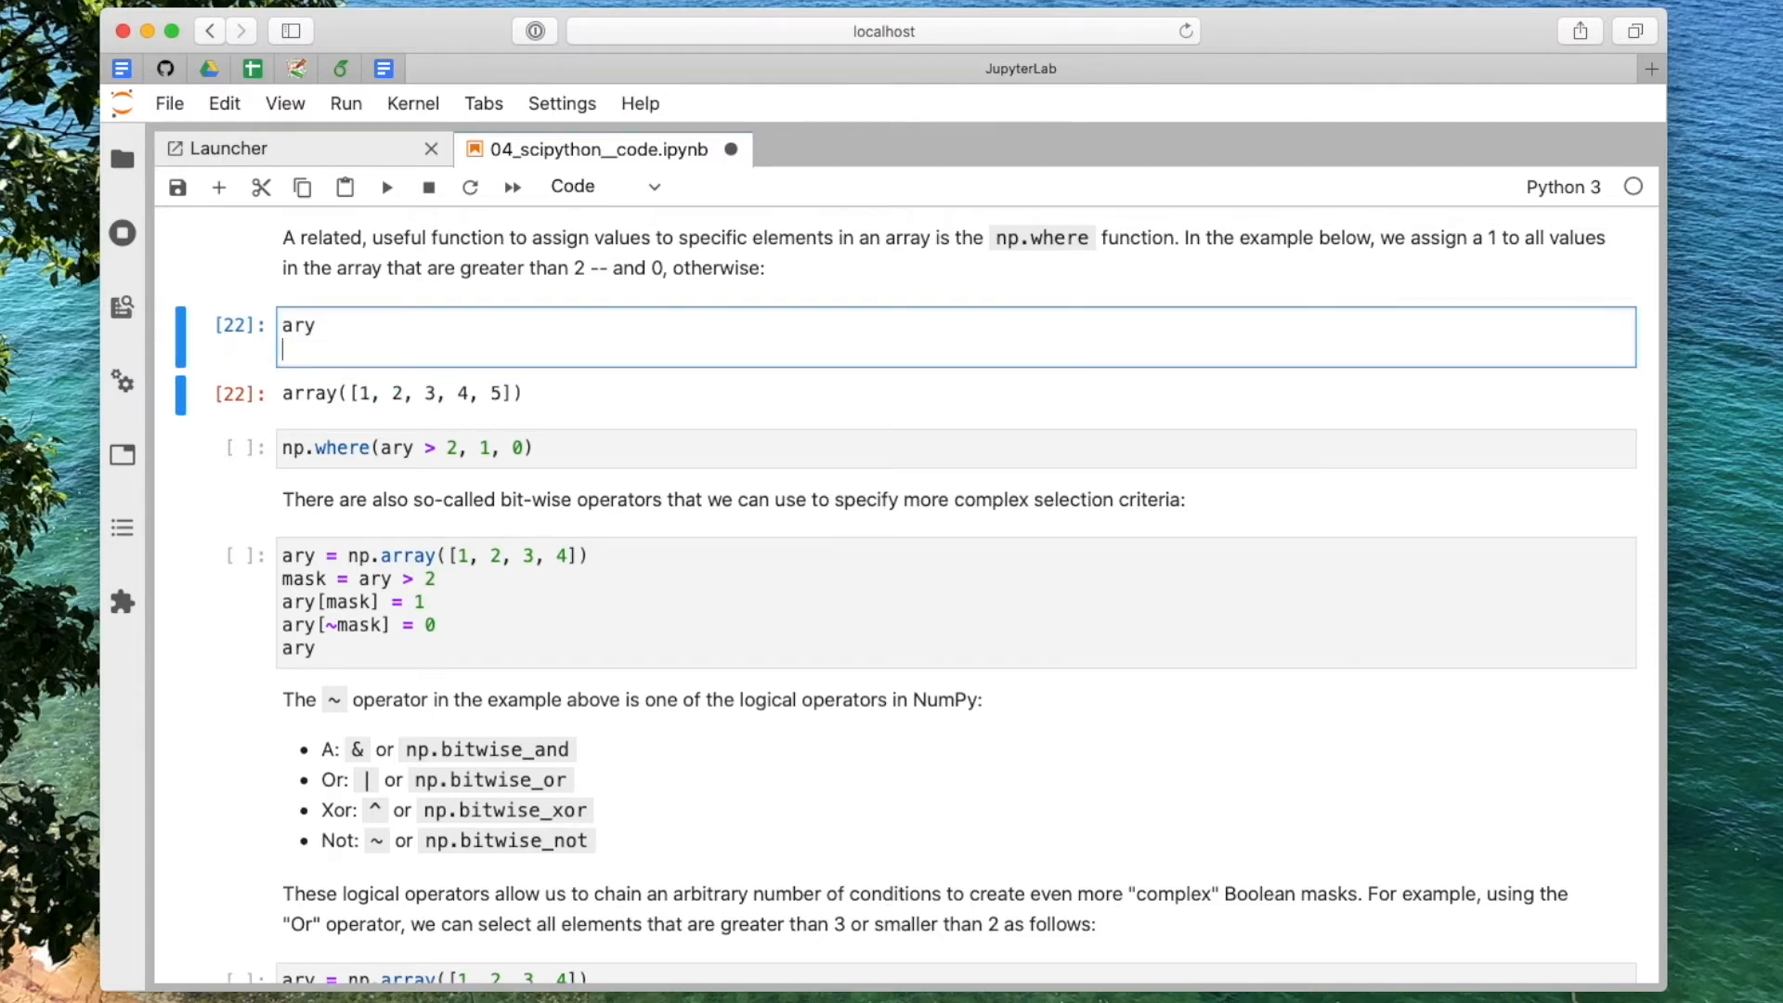
text(>)
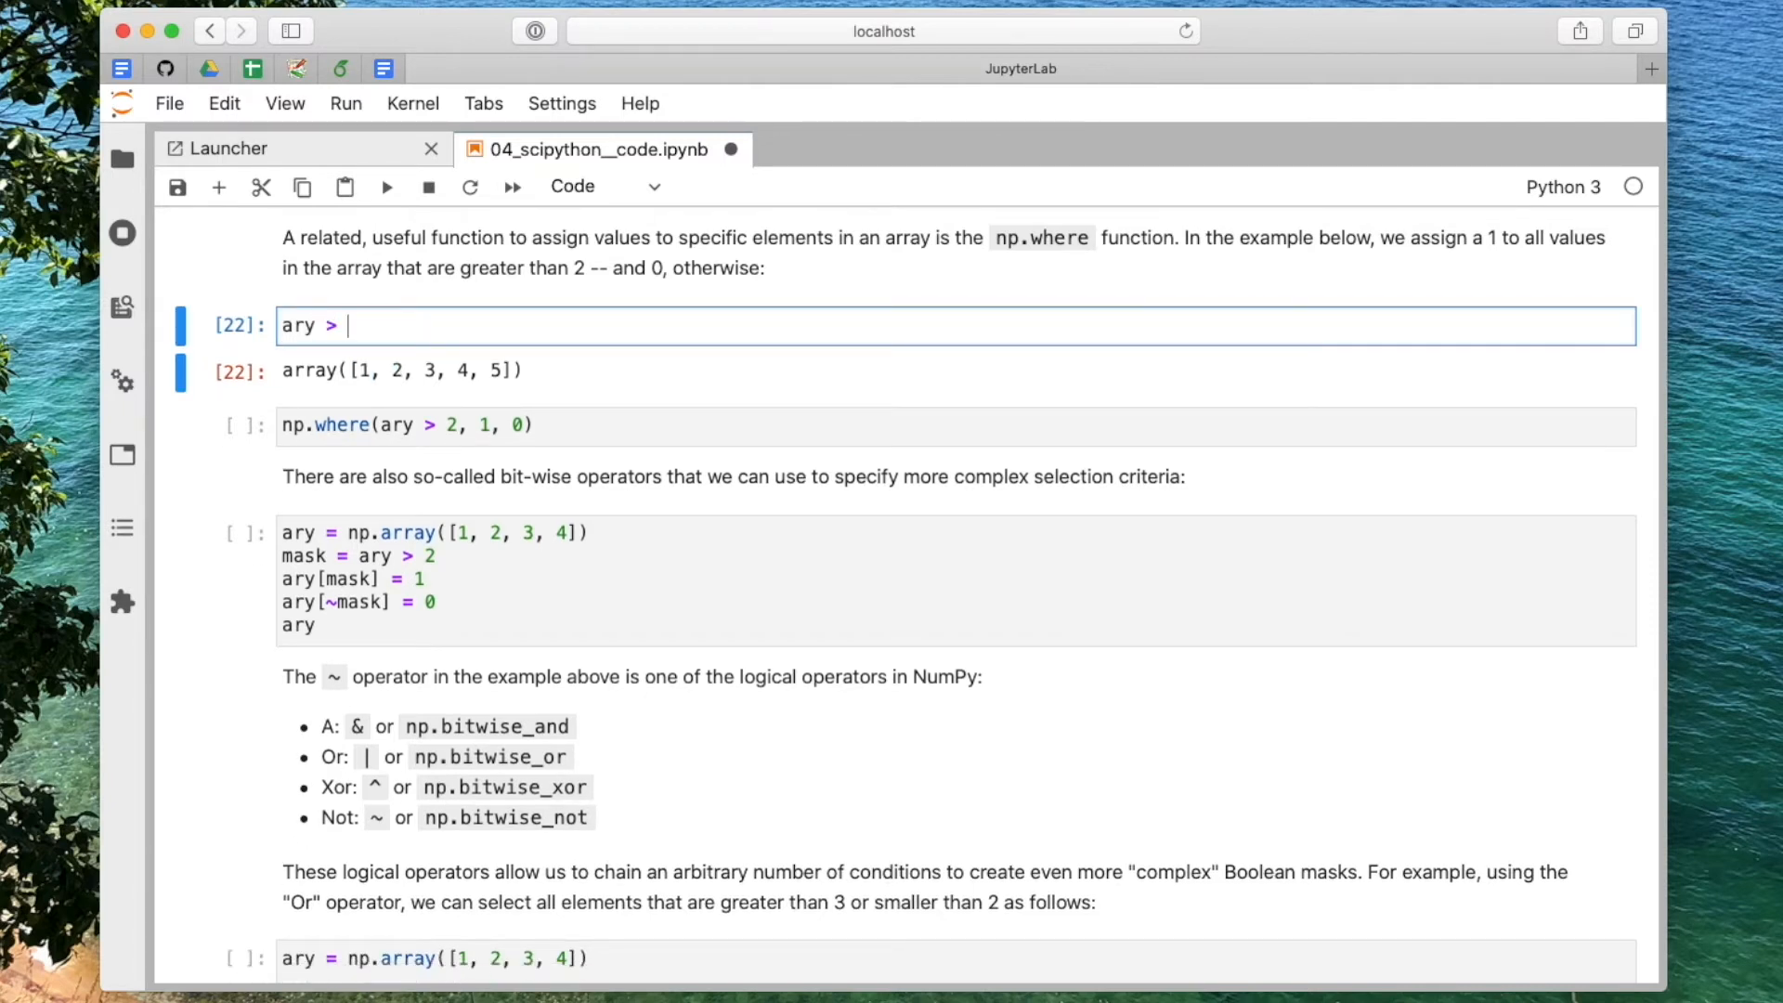
text(mask = ary > 2])
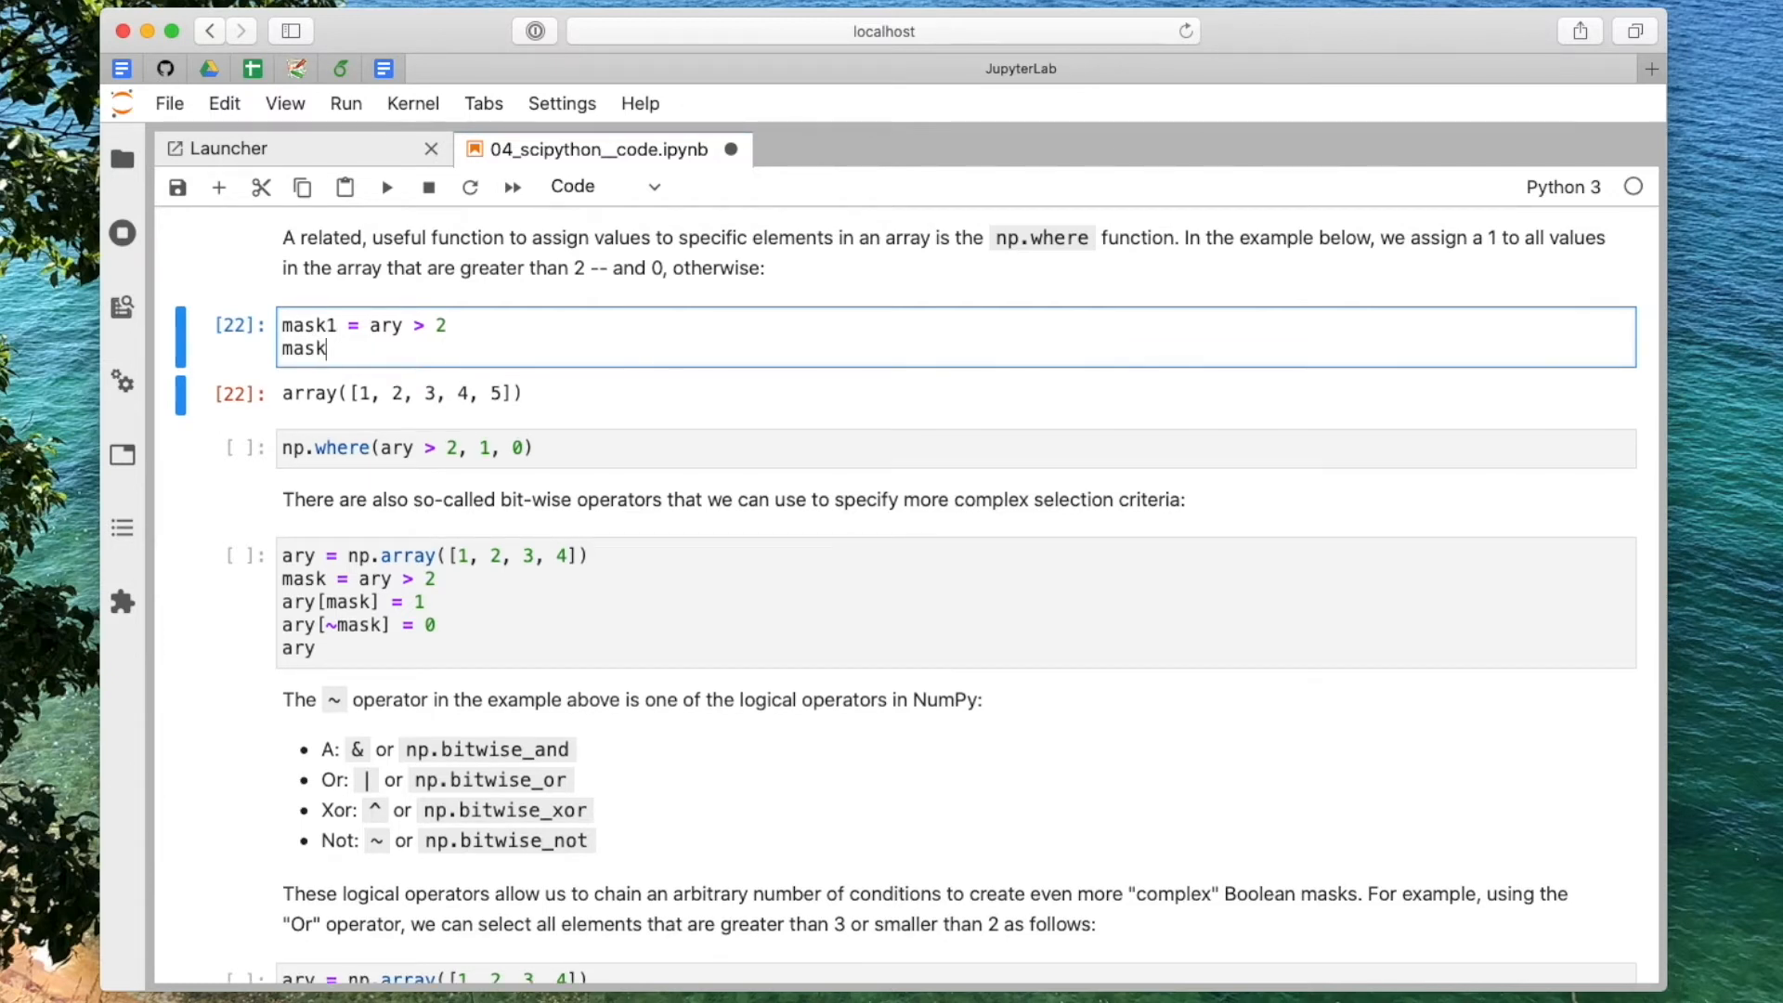
text(2 =)
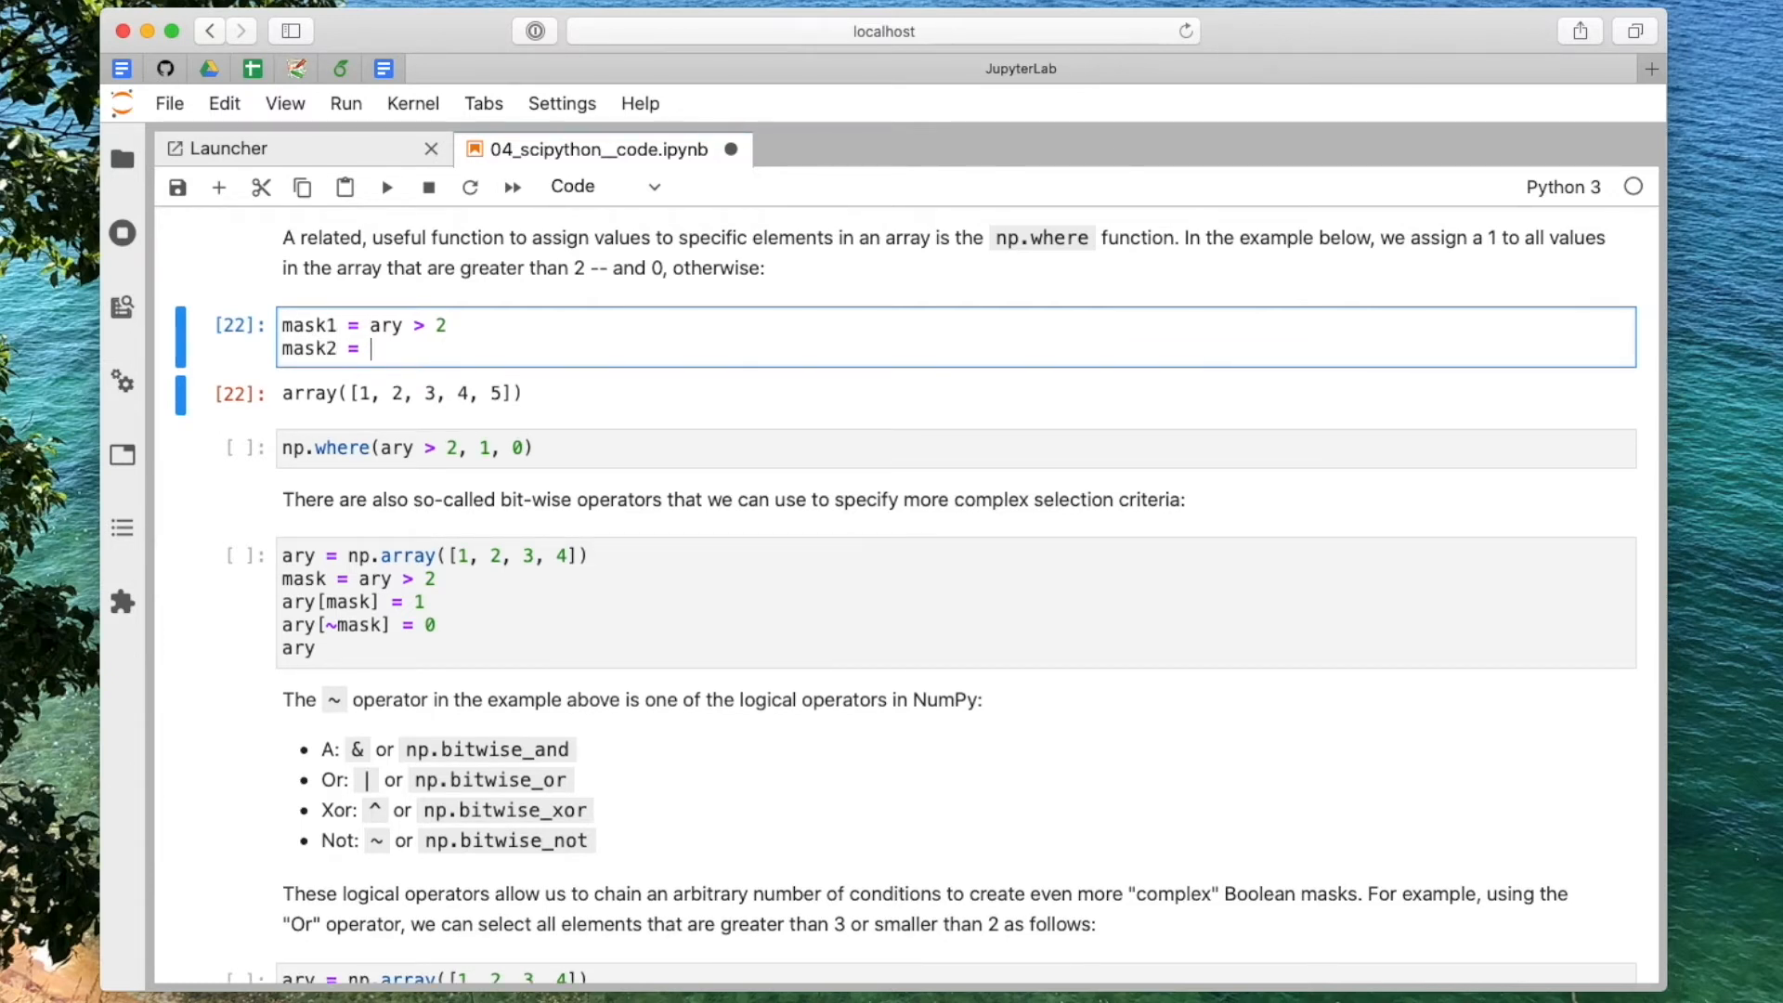
text(np.inv)
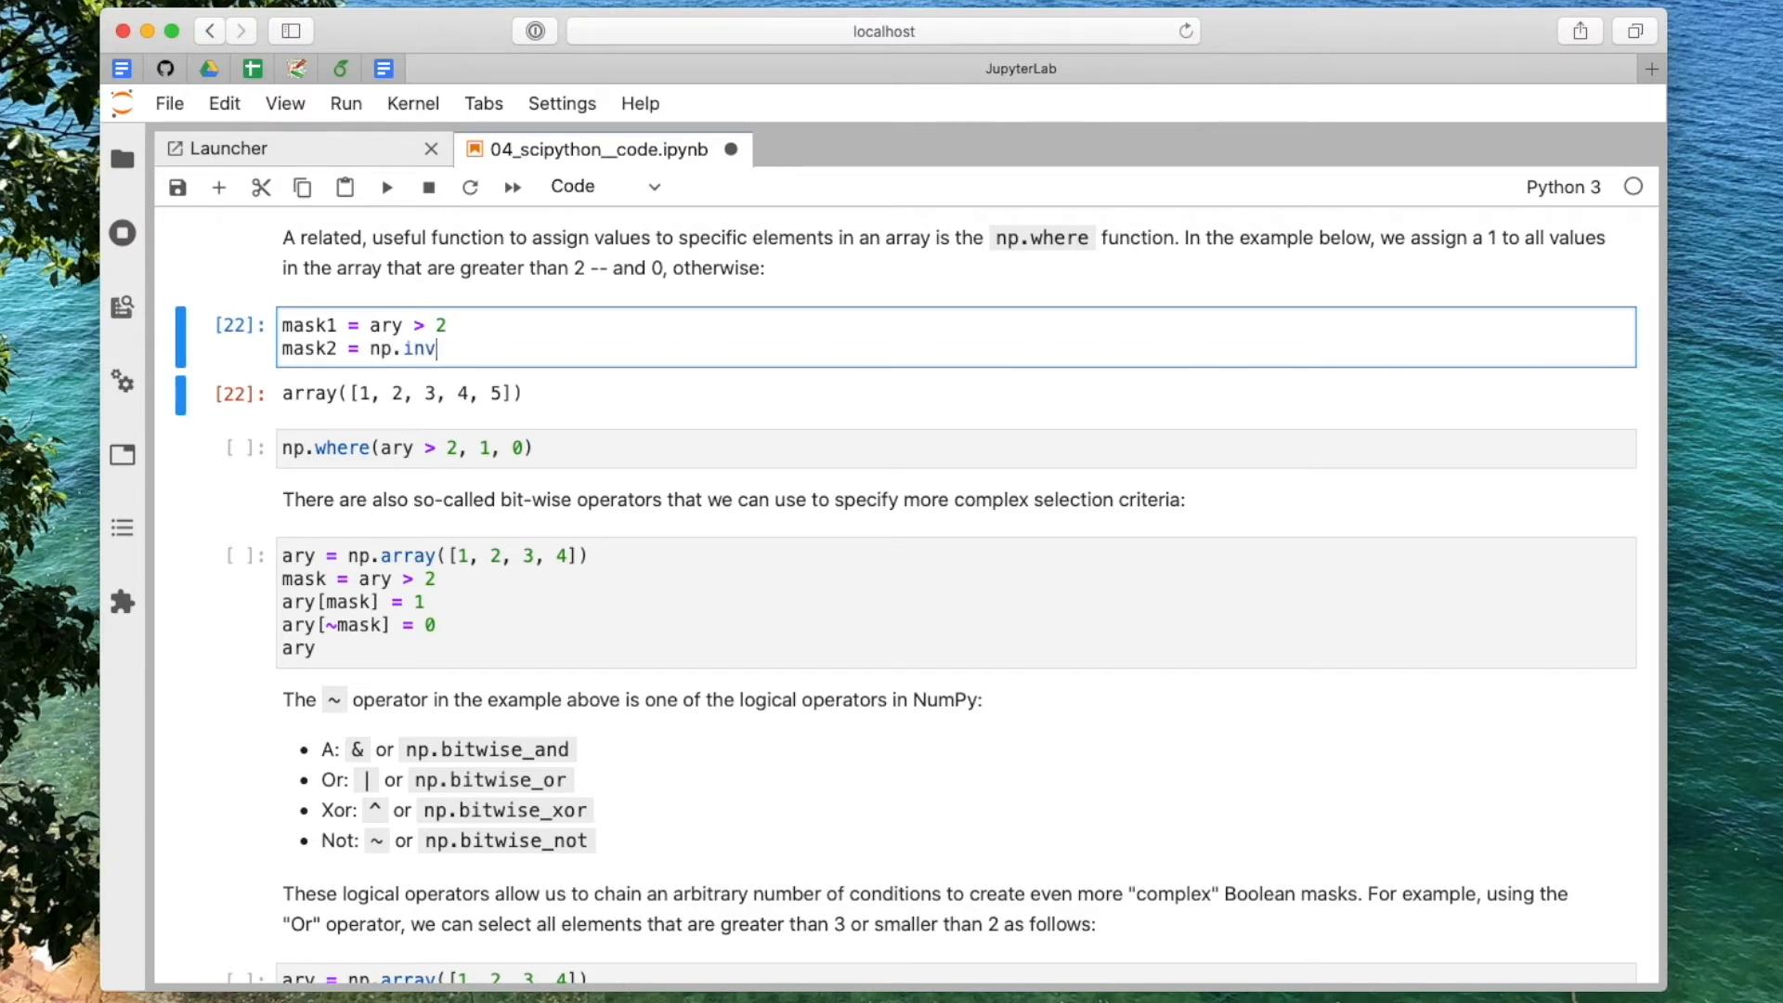
text(ert(mask1))
click(956, 447)
text(ary = np.array([1, 2, 3, 4, 5]))
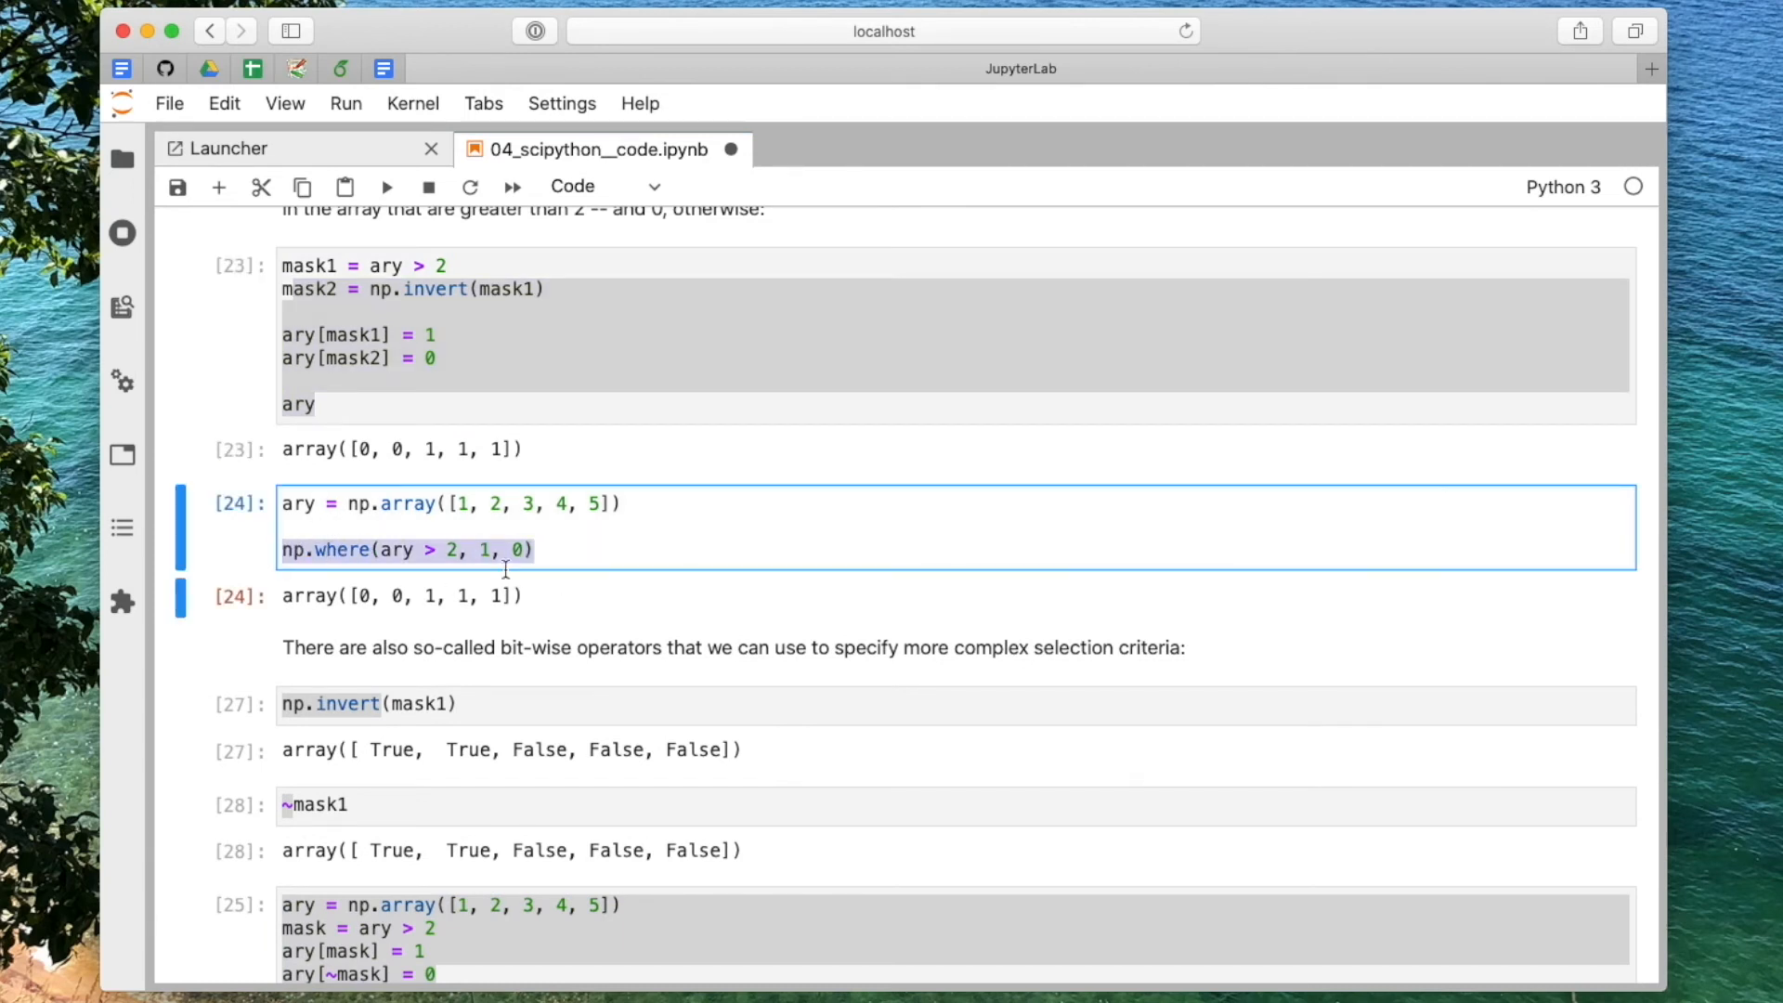
click(498, 549)
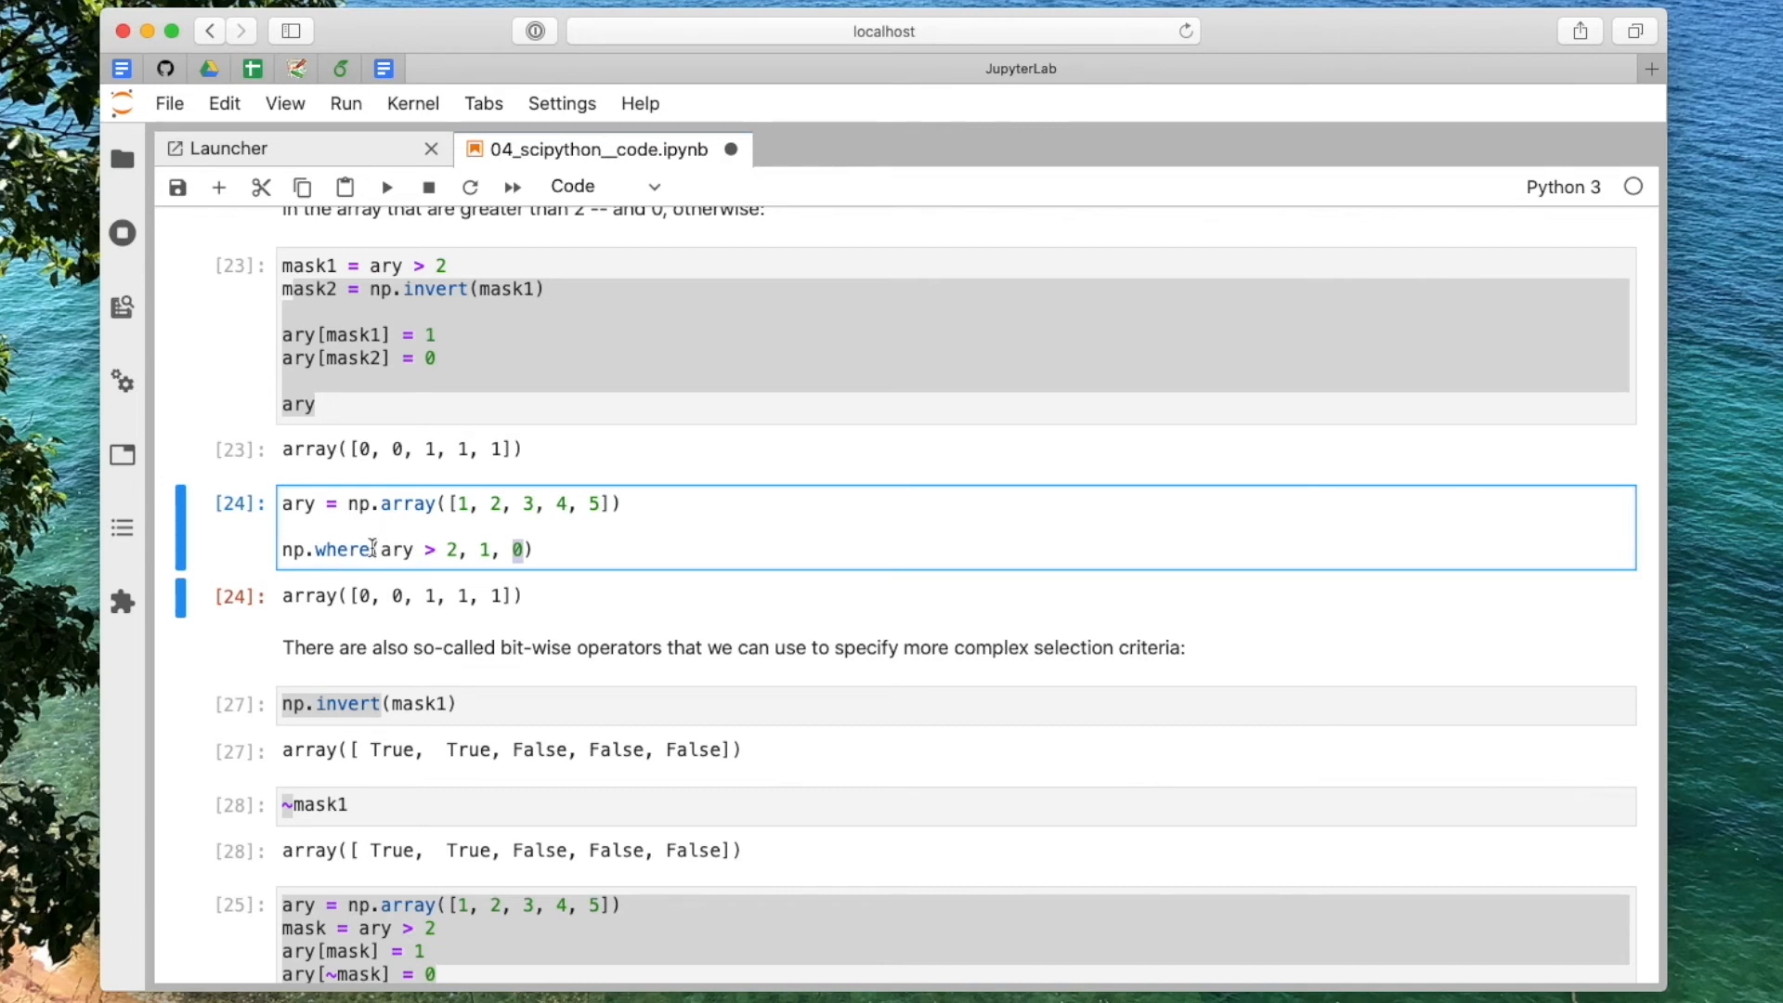
scroll(down, 3)
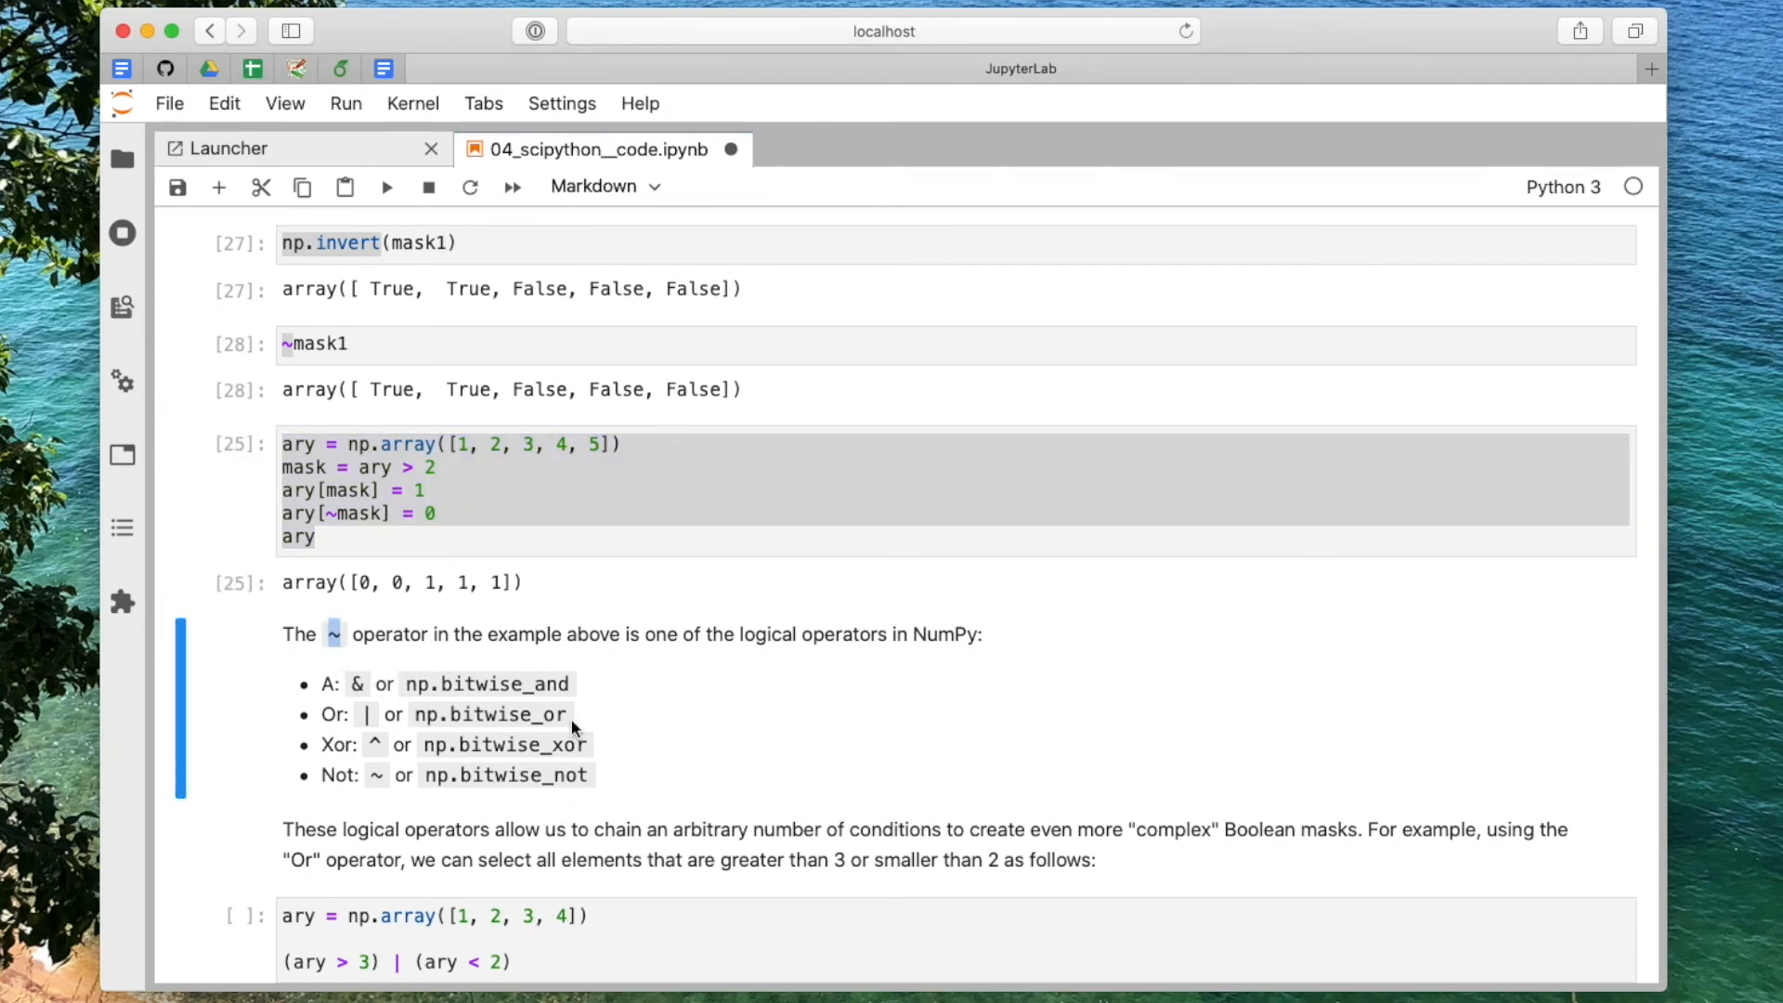
Step: Select ary elements greater than 3 or less than 2, giving array([1, 4, 5])
scroll(down, 3)
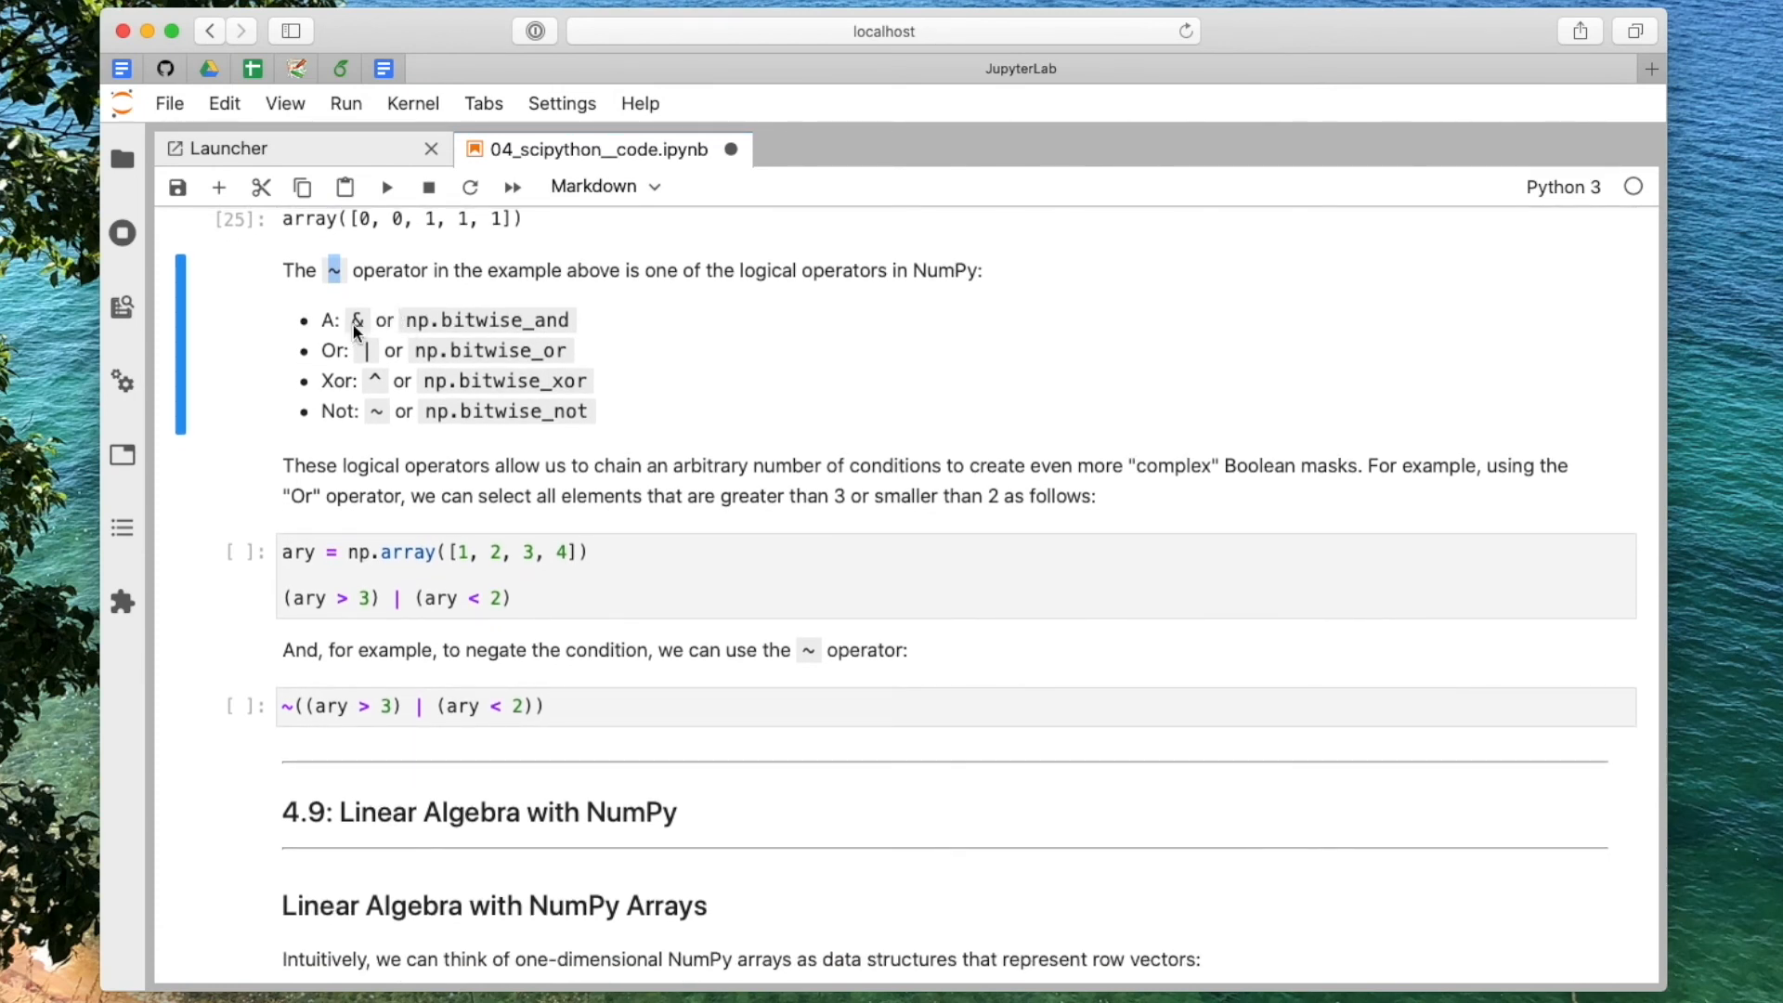
mouse_move(305, 276)
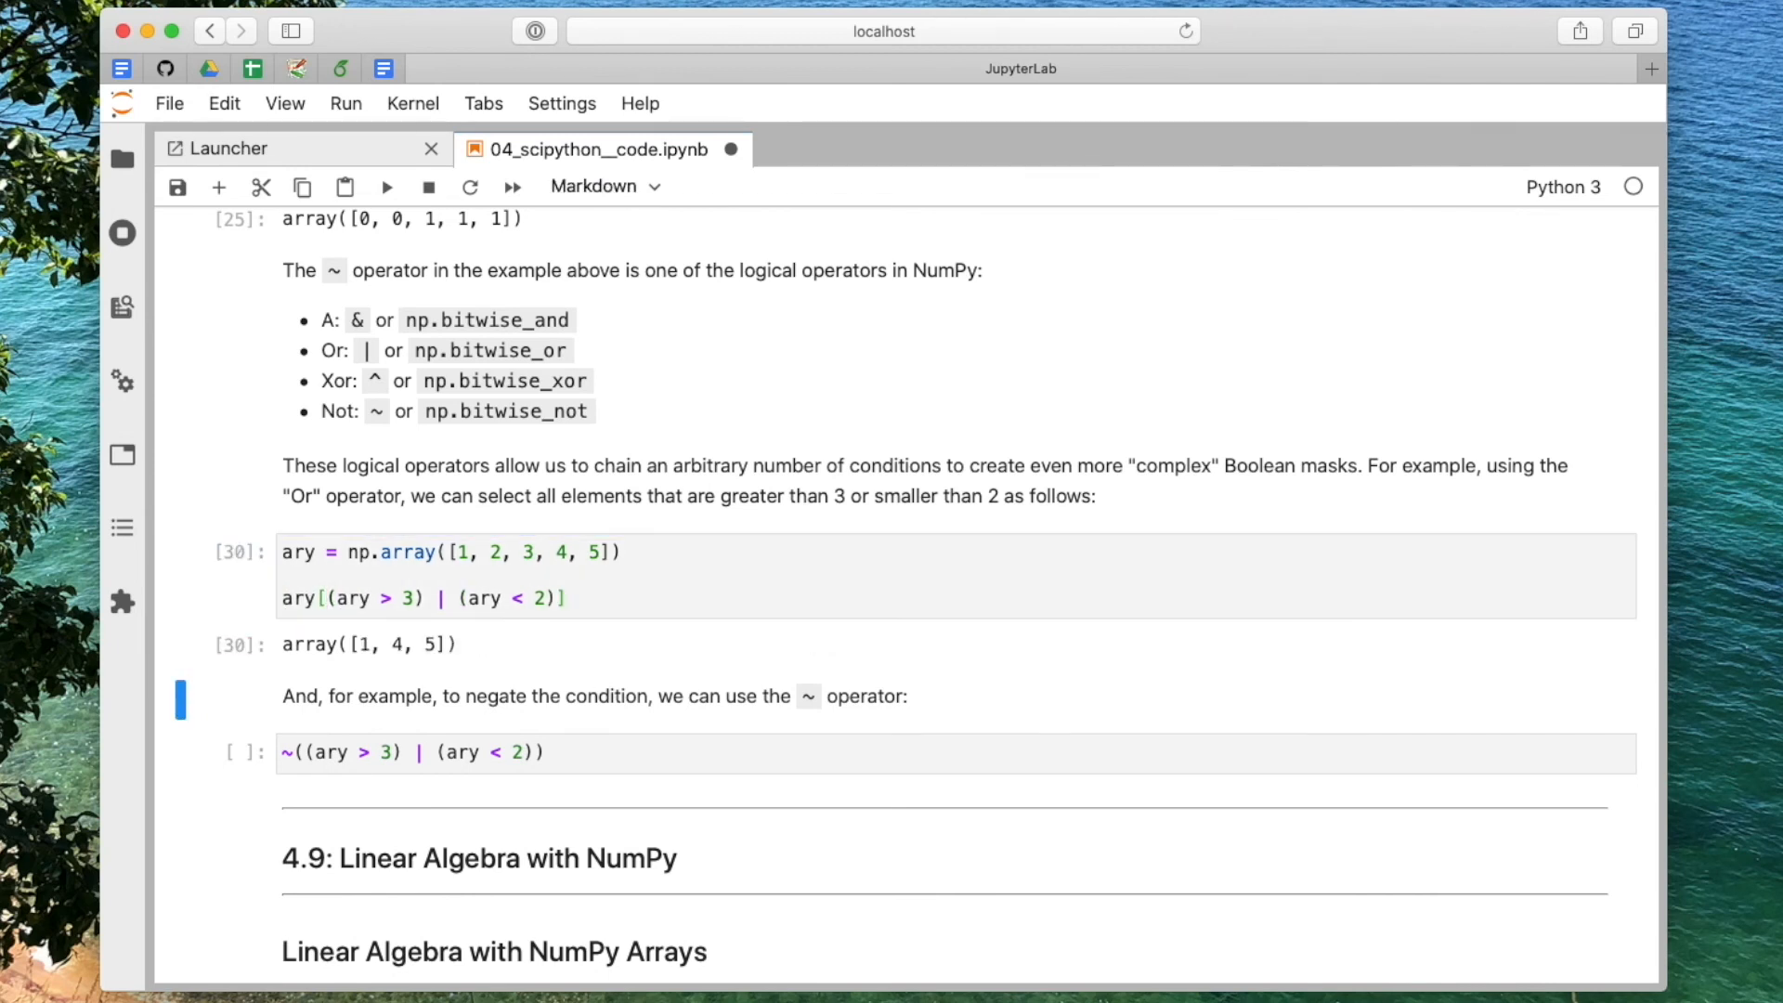
Step: Select the negated condition's elements [2, 3] and begin typing ary[(ary > 3) | (ary % 2 == ...)]
scroll(down, 3)
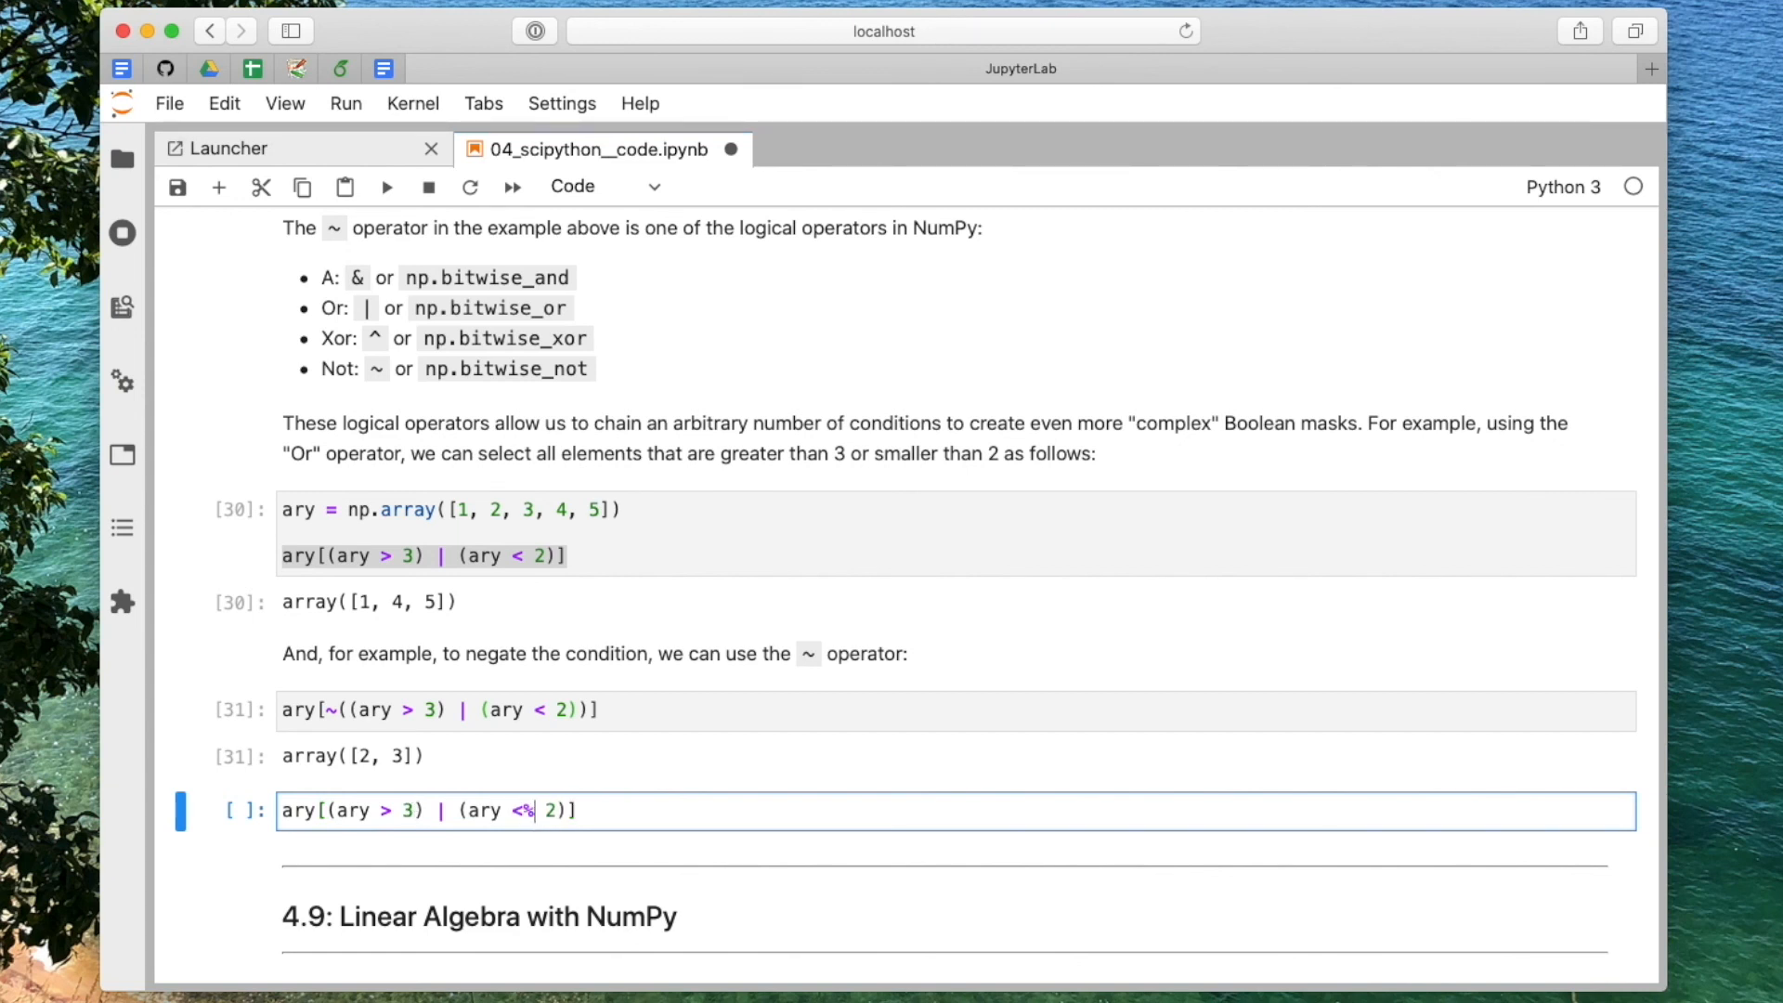
text(% 2 ==)
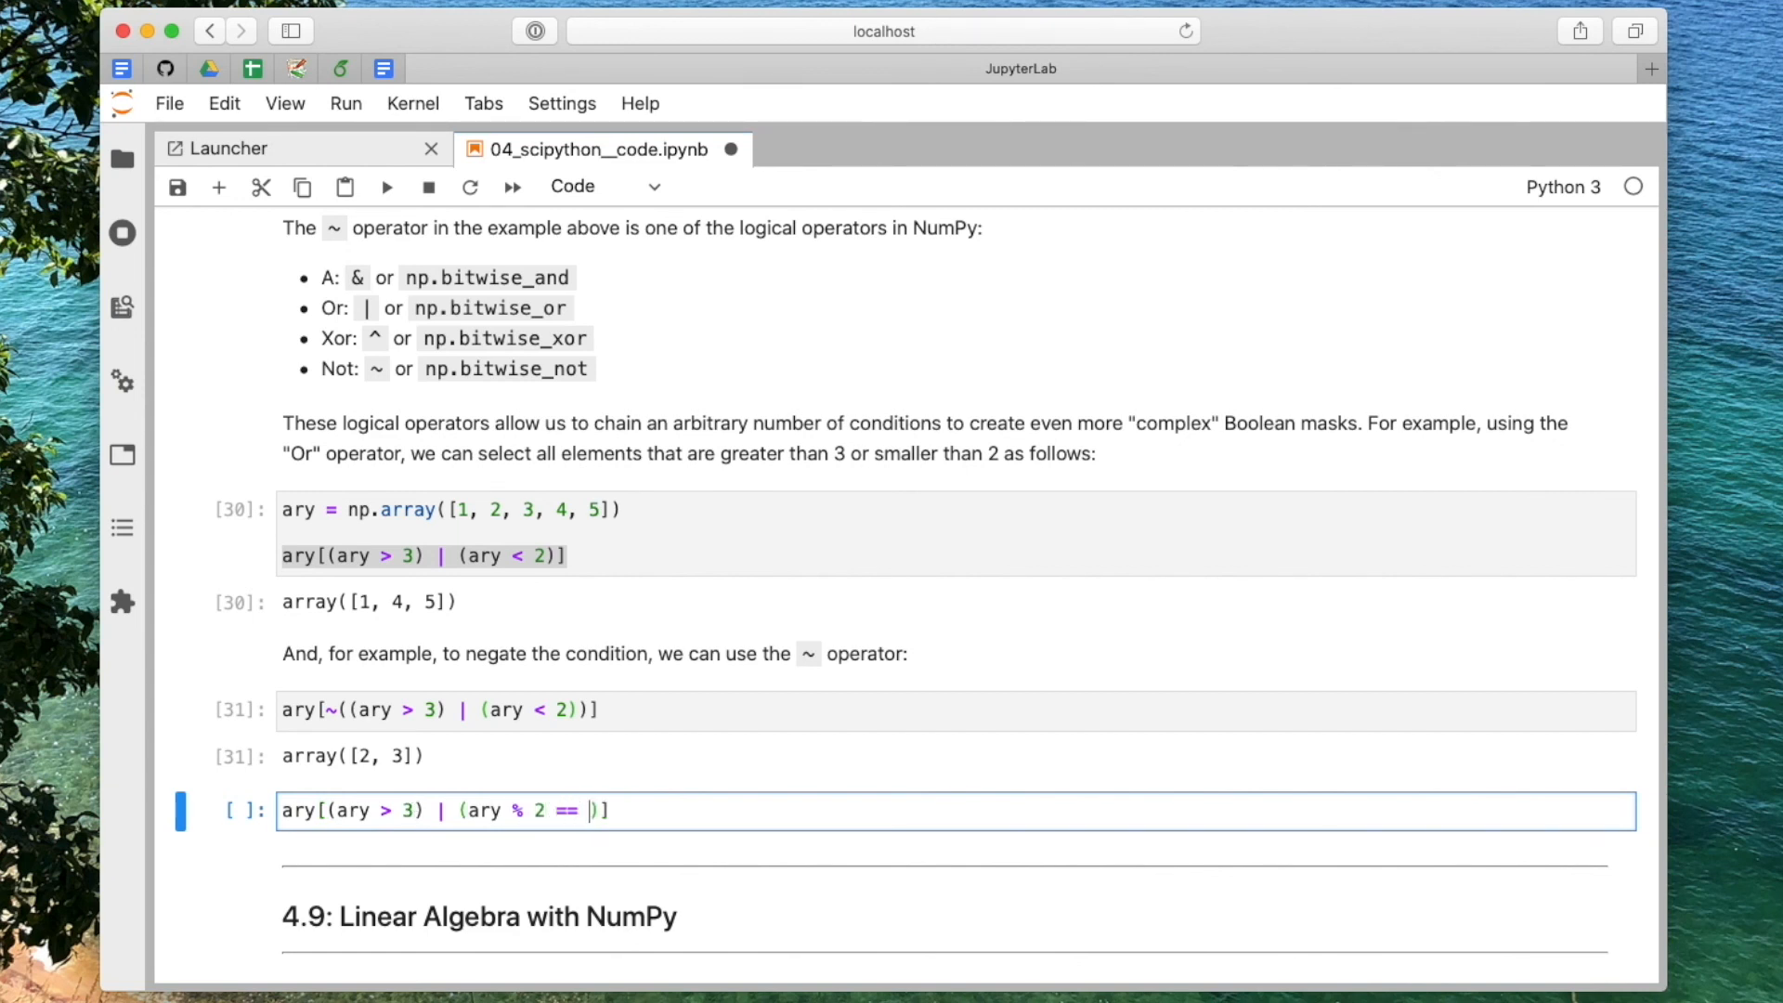